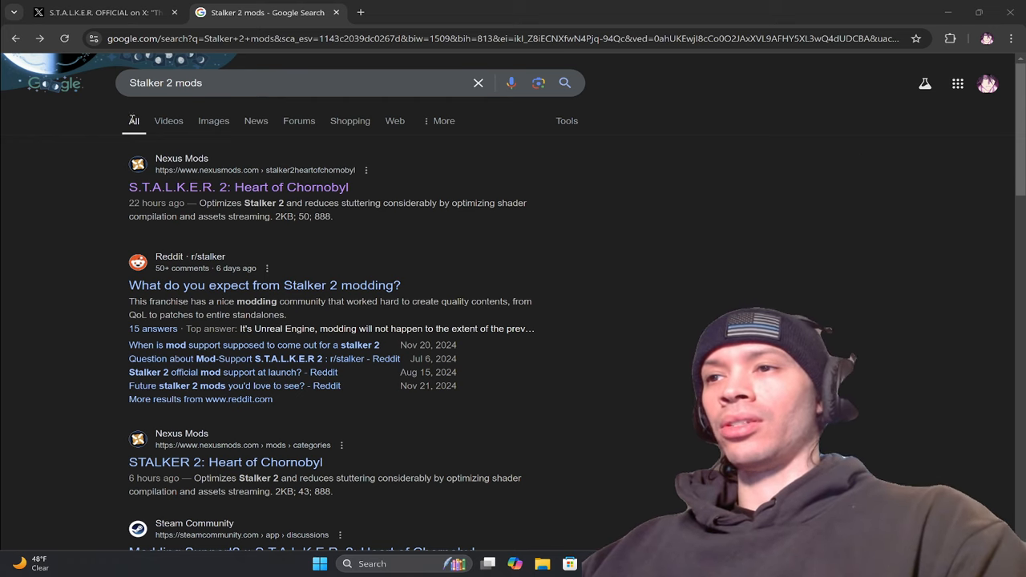
# Open the Nexus Mods S.T.A.L.K.E.R. 2: Heart of Chornobyl result from the Google search.
pyautogui.click(237, 186)
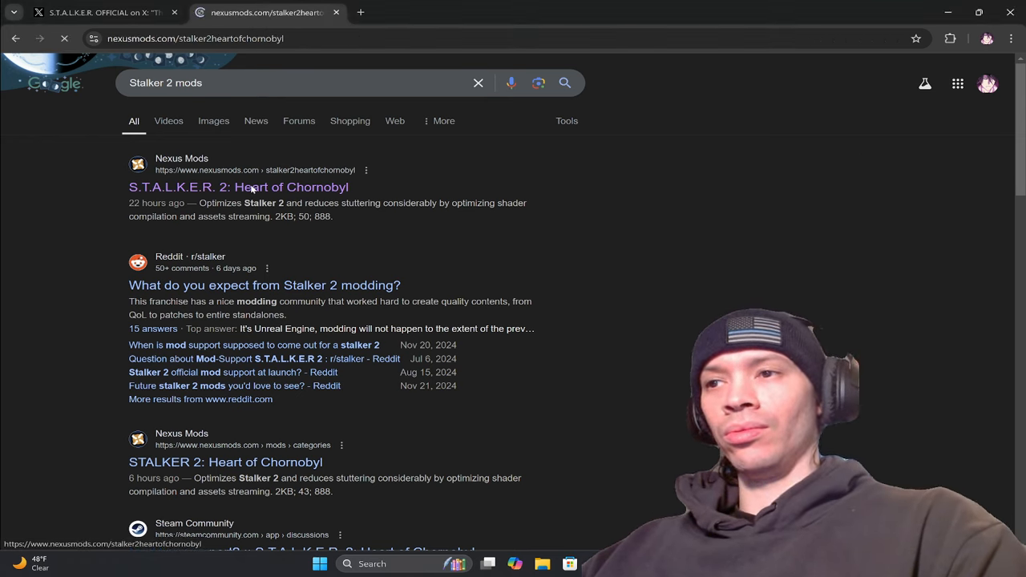
# Browse the Hot Mods and New Today listings and open the FPS Boost less stuttering mod.
pyautogui.click(237, 186)
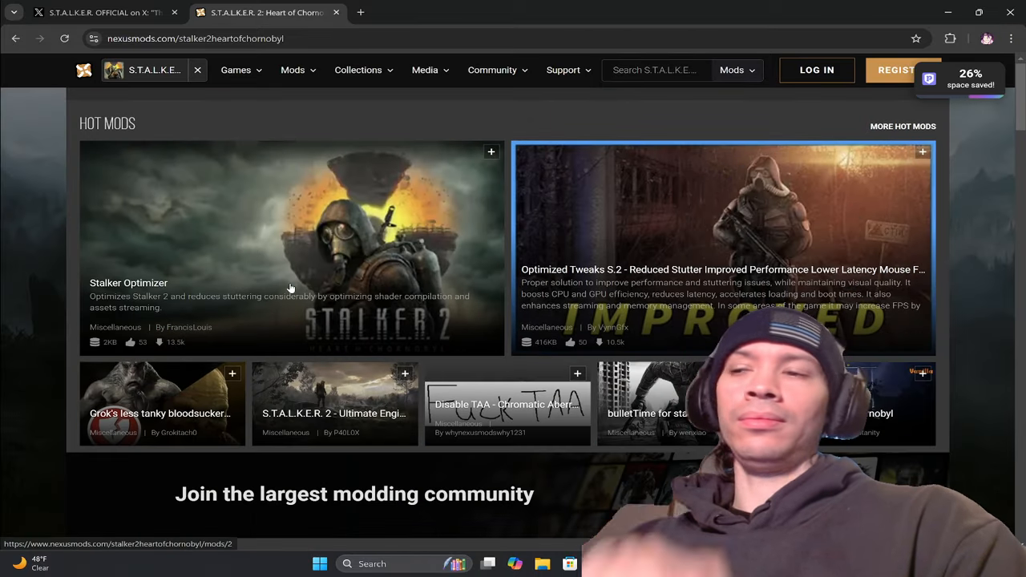
pyautogui.scroll(-3)
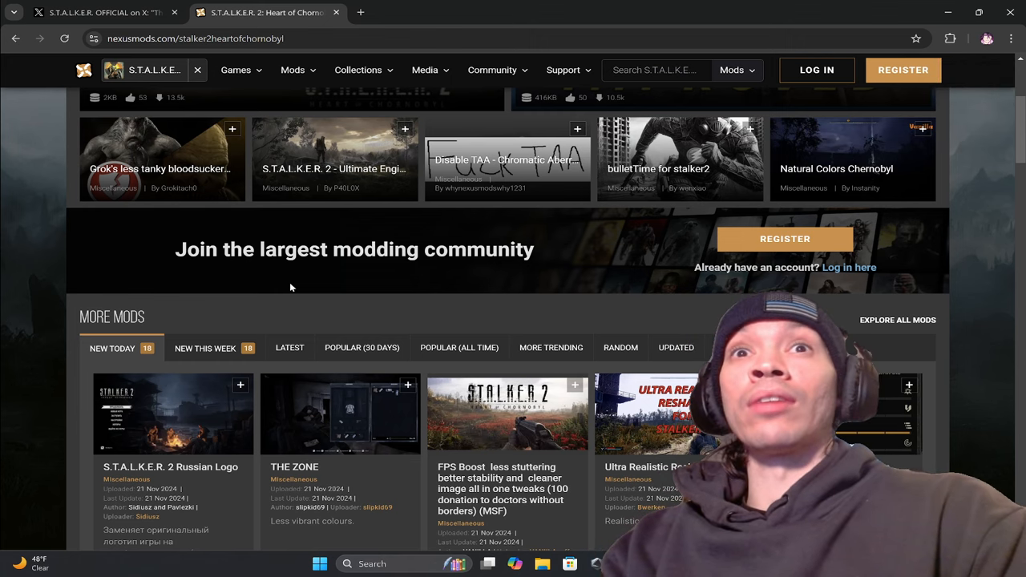
pyautogui.scroll(-3)
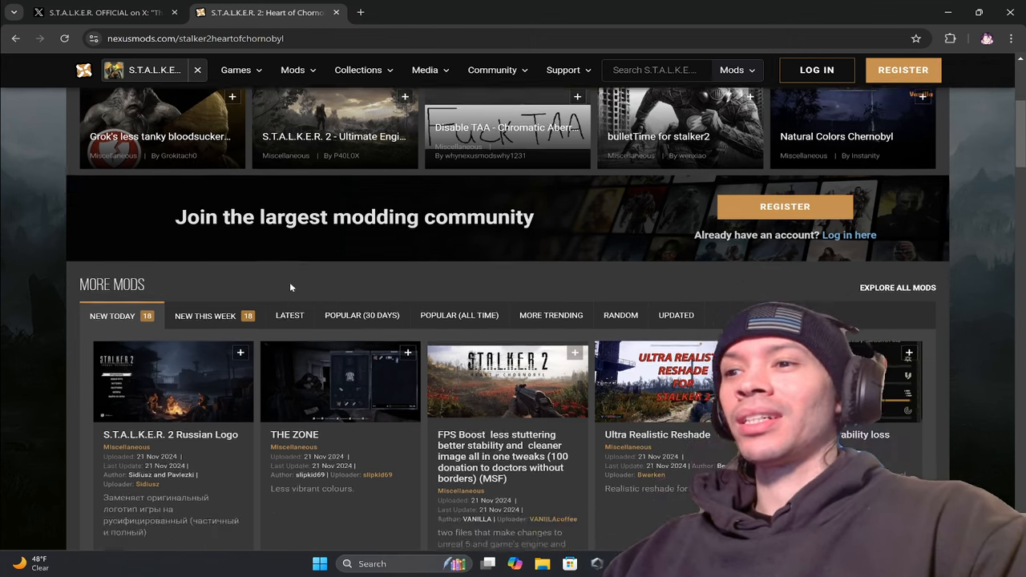
pyautogui.scroll(-3)
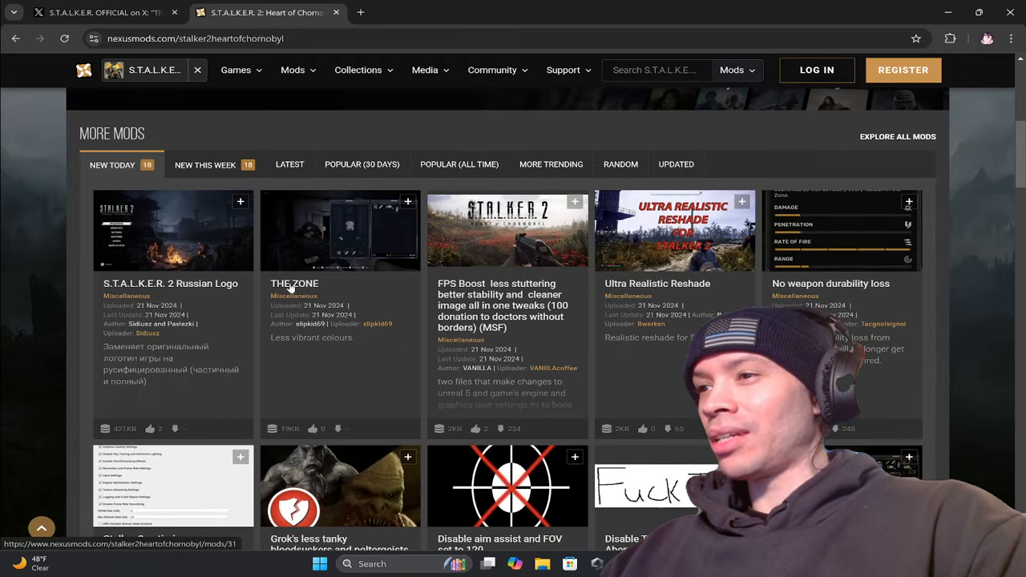
pyautogui.scroll(-3)
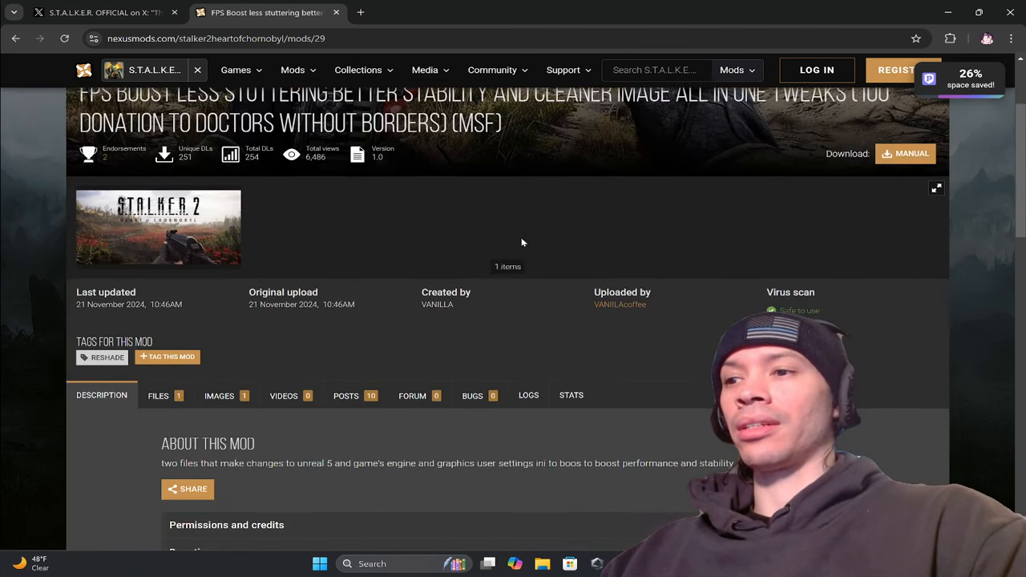
# Read down to the TO INSTALL section and highlight the warning to back up the ini files.
pyautogui.scroll(-3)
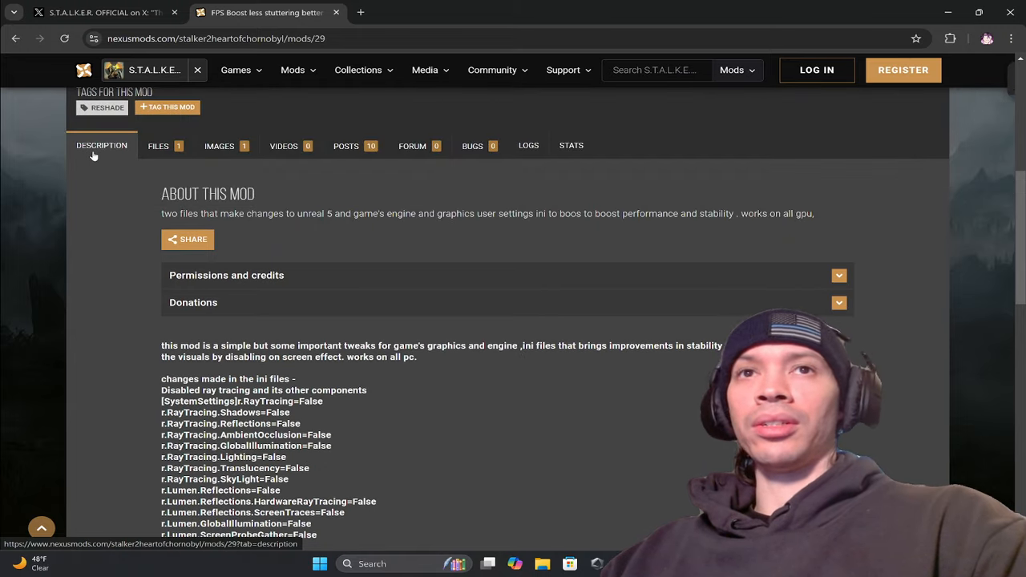
pyautogui.scroll(-3)
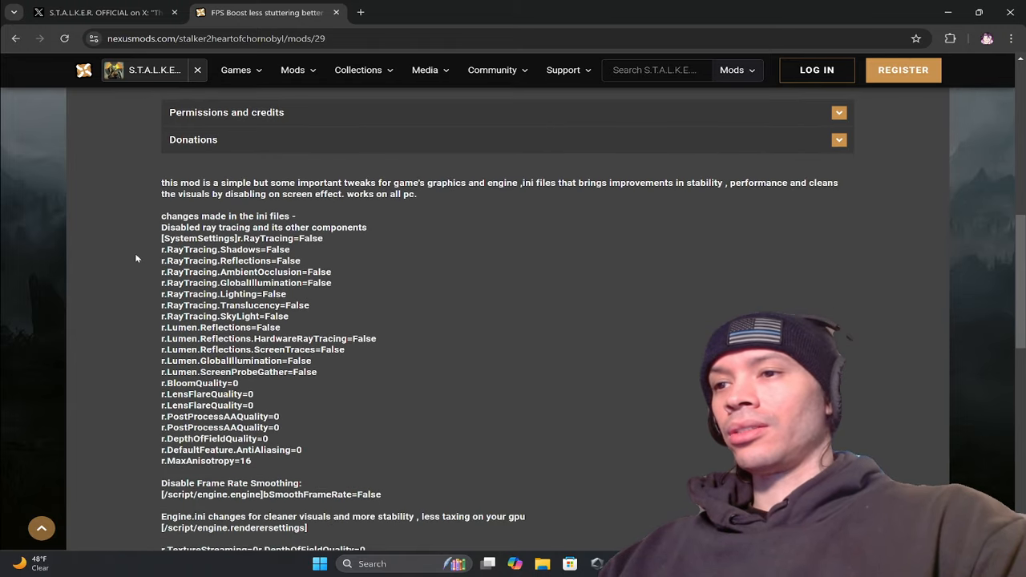
pyautogui.scroll(-3)
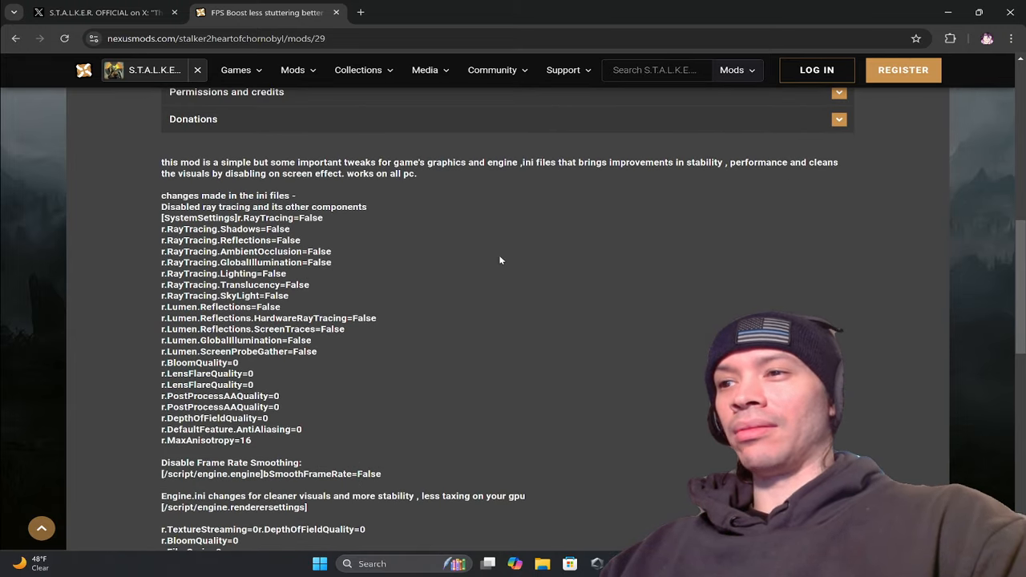
pyautogui.scroll(-3)
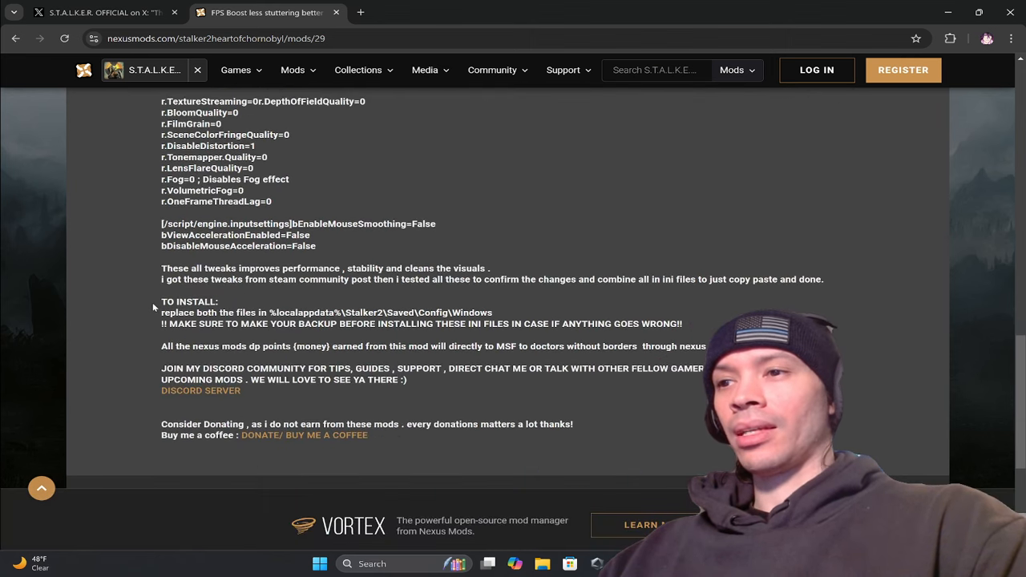
pyautogui.moveTo(199, 324); pyautogui.dragTo(683, 324)
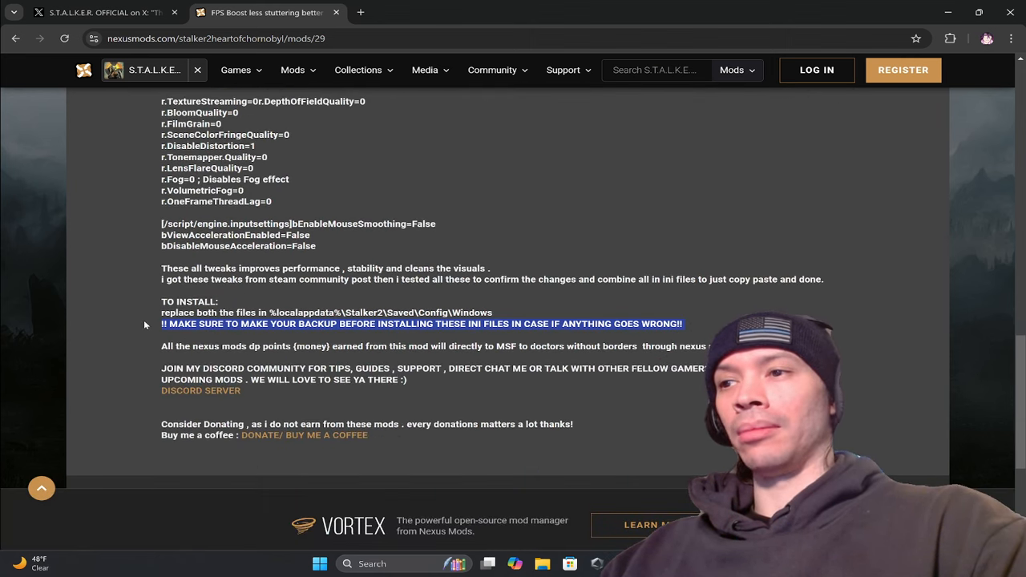
pyautogui.moveTo(569, 337)
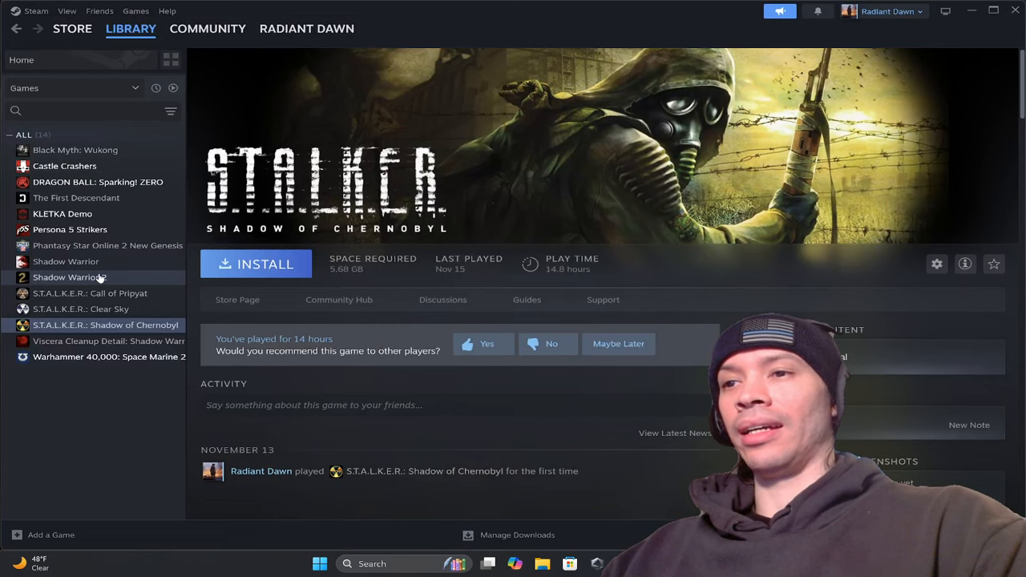
pyautogui.moveTo(80, 308)
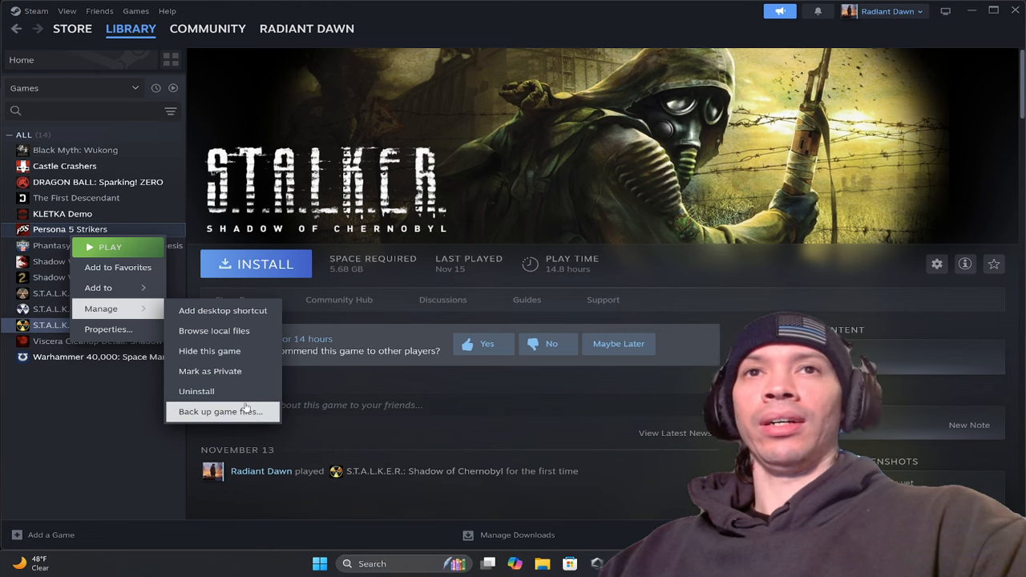
# Choose Back up game files for S.T.A.L.K.E.R.: Shadow of Chernobyl in the Steam library.
pyautogui.click(105, 443)
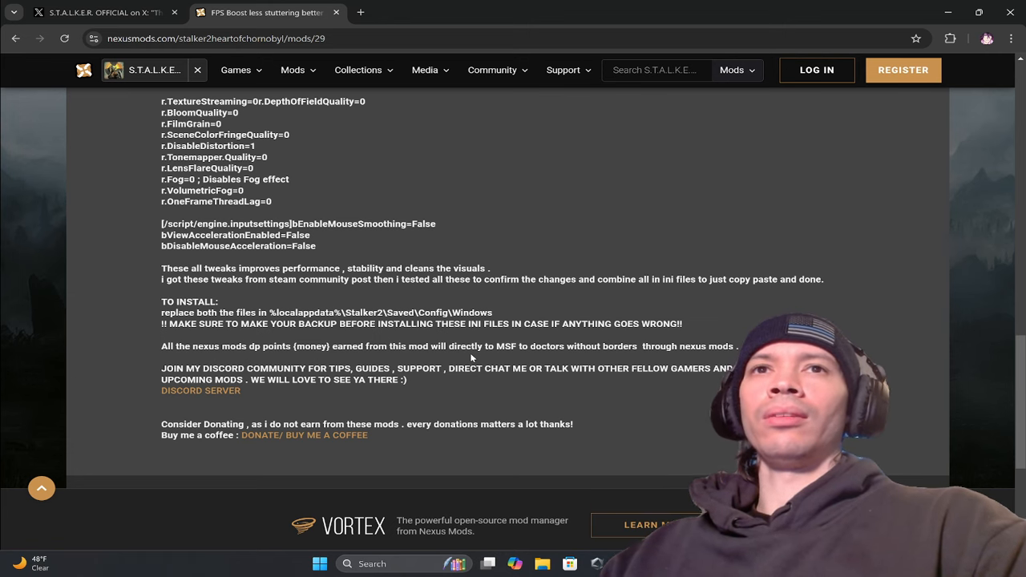
# Look back over the FPS Boost mod page, then switch to the official S.T.A.L.K.E.R. post on X.
pyautogui.scroll(3)
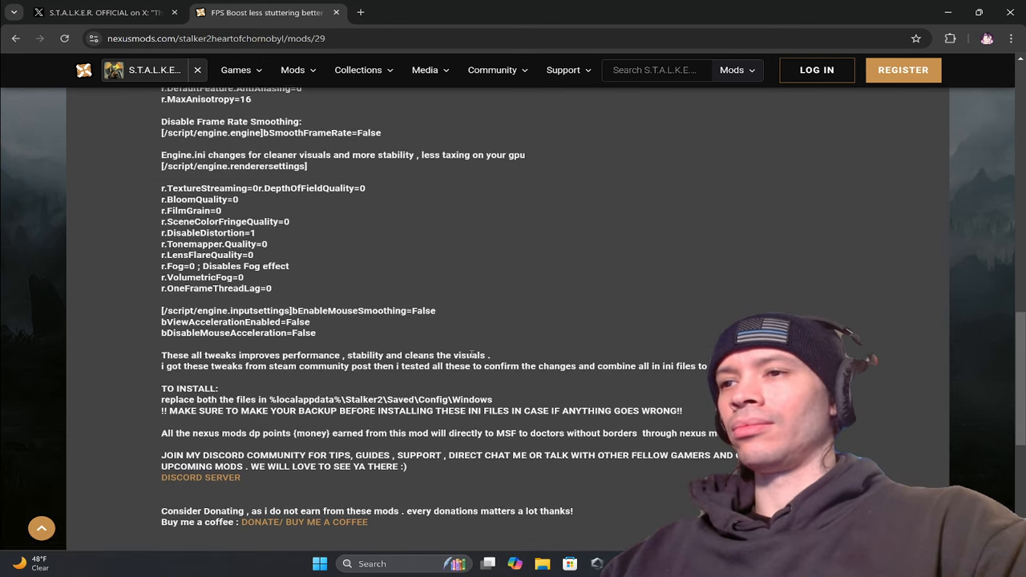
pyautogui.scroll(-3)
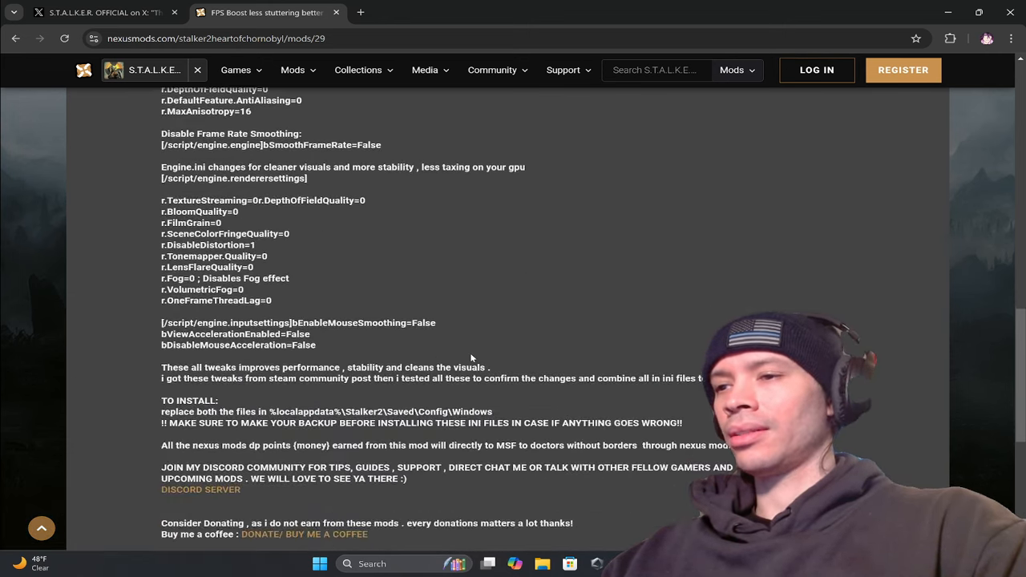
pyautogui.scroll(3)
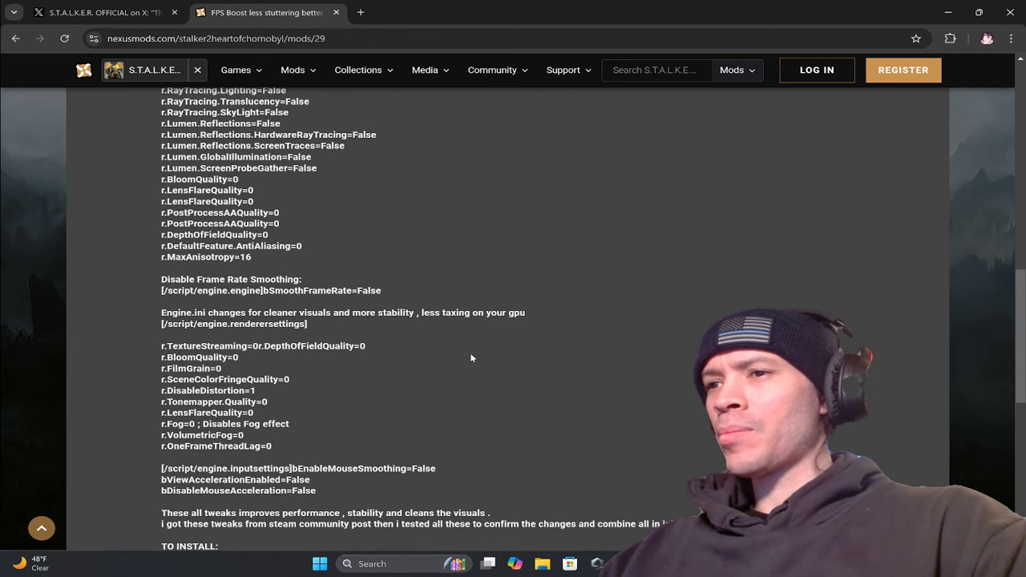
pyautogui.scroll(-3)
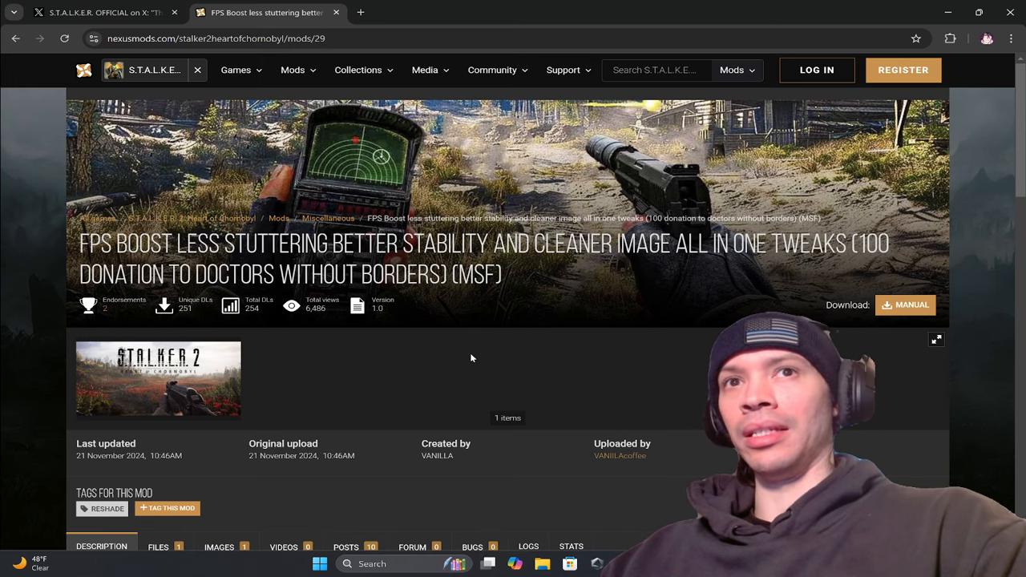
pyautogui.click(96, 12)
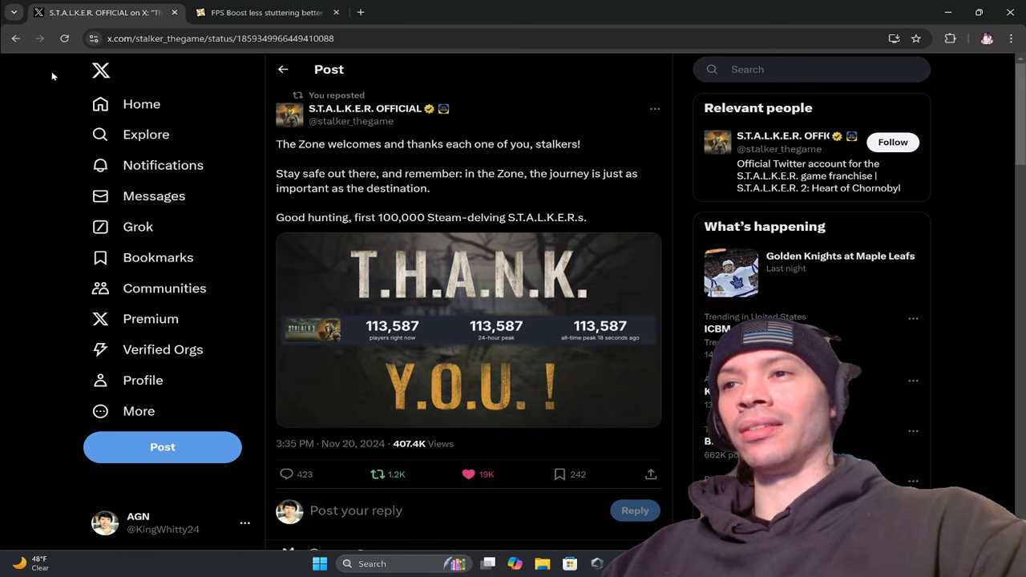
# Open the GSC Game World 'Dear stalkers' letter post and view its image full-size.
pyautogui.click(138, 523)
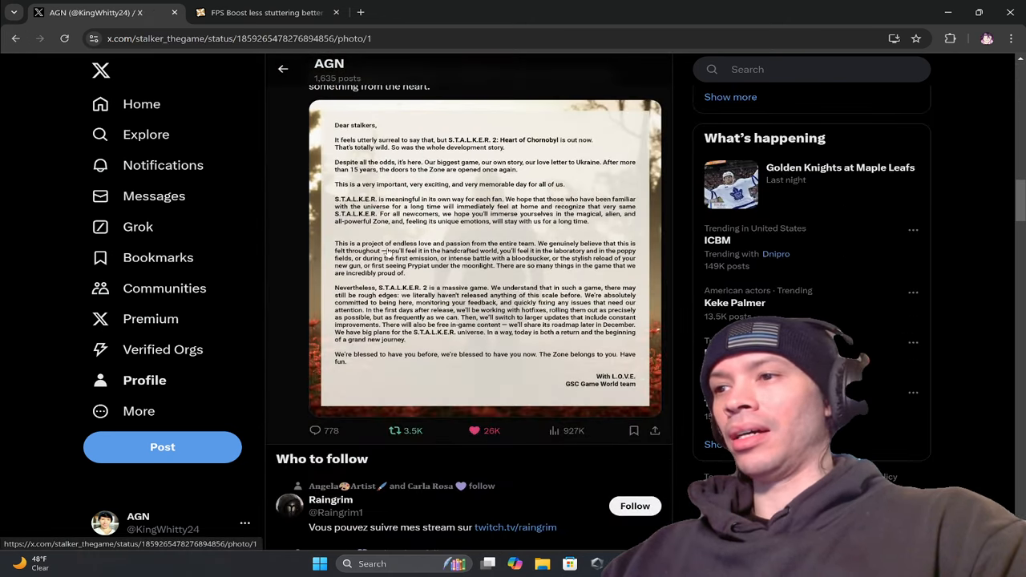
pyautogui.click(481, 253)
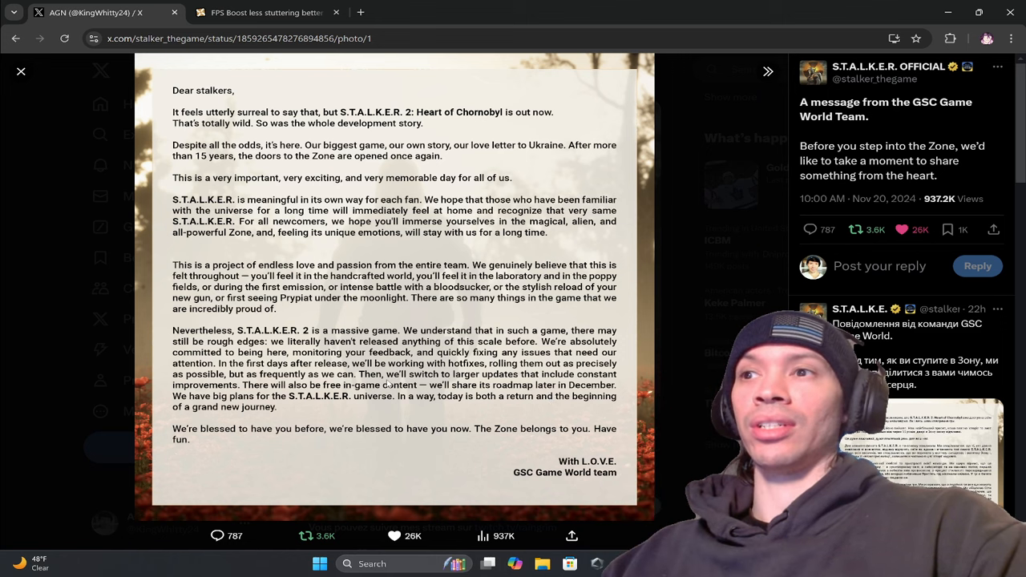
# Return to the FPS Boost mod tab and go back to the S.T.A.L.K.E.R. 2 New Today listing.
pyautogui.click(266, 12)
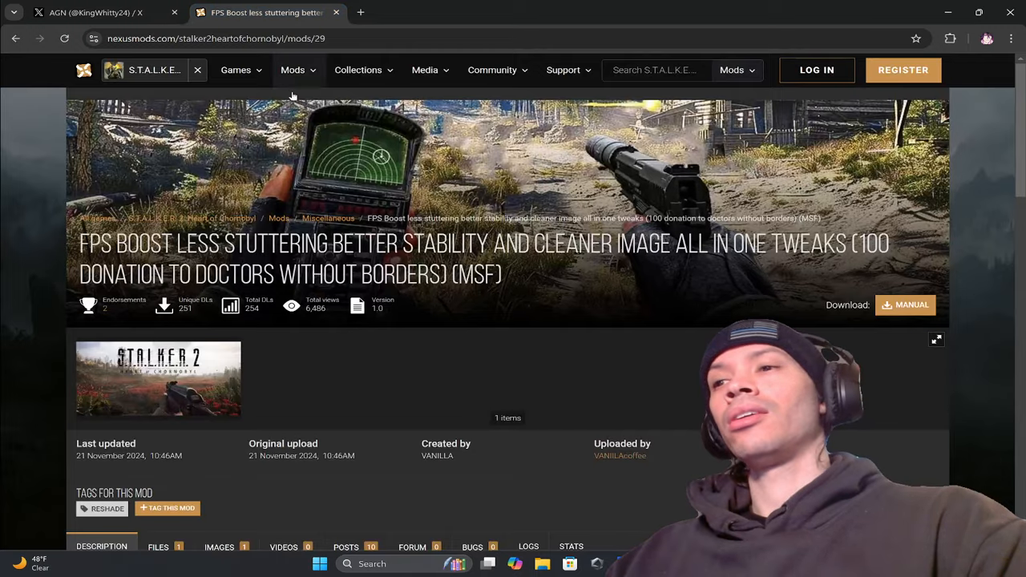
pyautogui.scroll(-3)
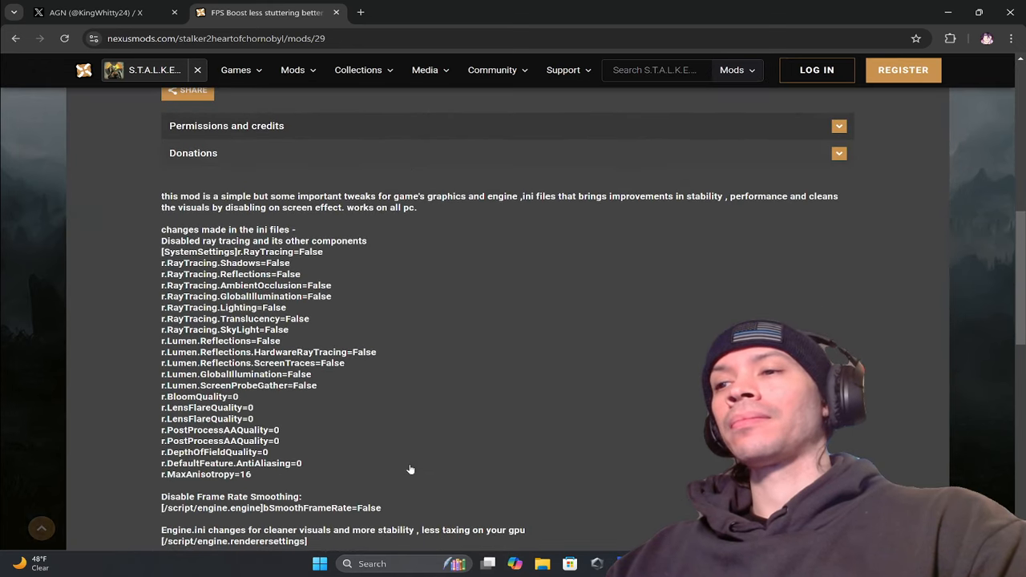
pyautogui.scroll(3)
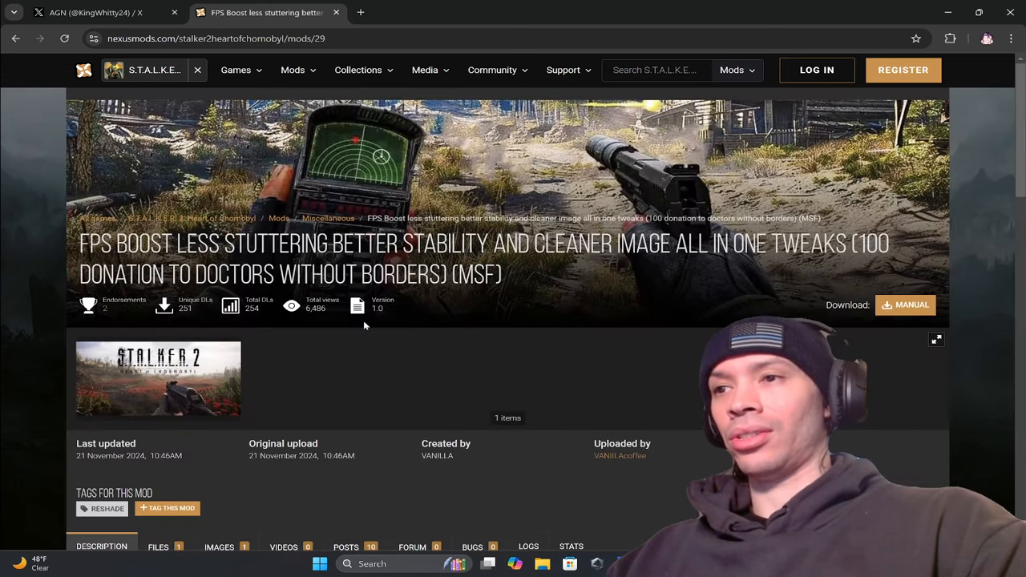
pyautogui.click(15, 39)
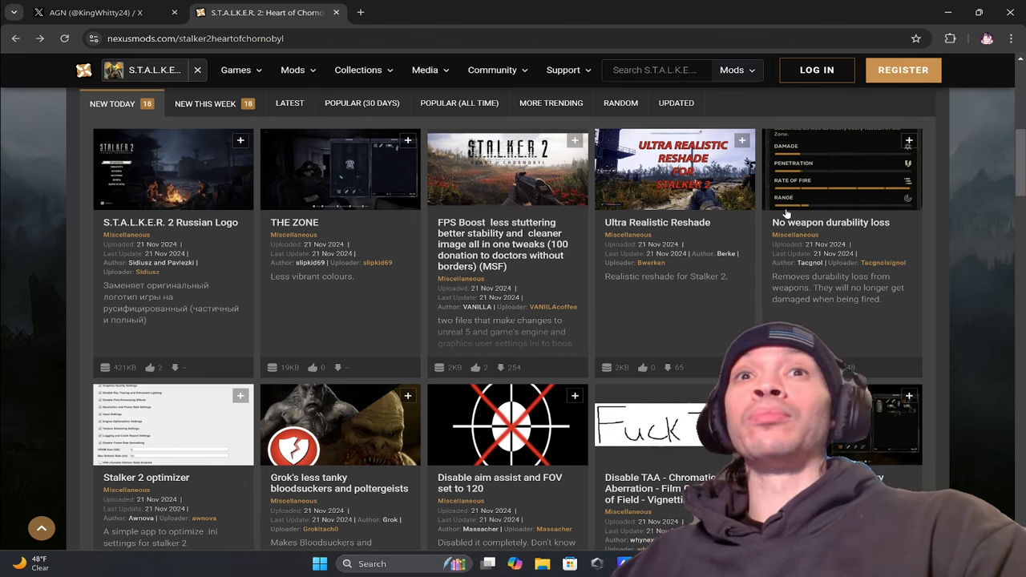
# Open the No weapon durability loss mod from the New Today grid.
pyautogui.click(830, 221)
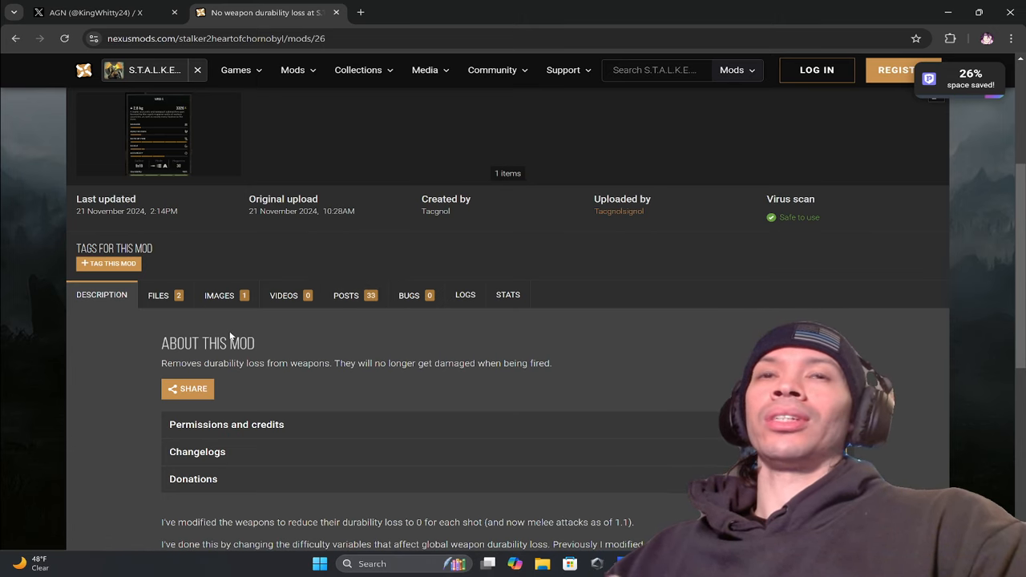
pyautogui.moveTo(157, 295)
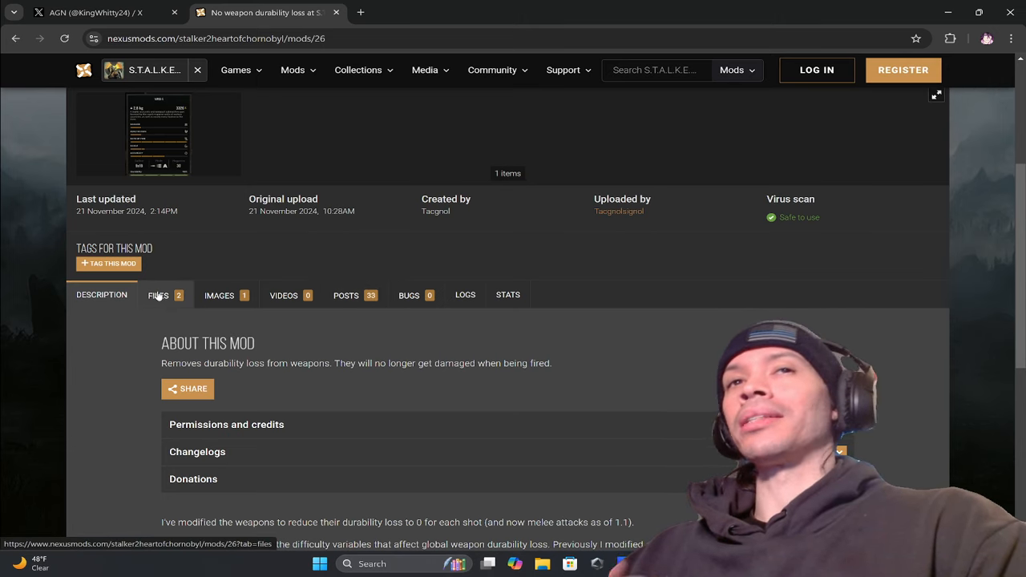
# Review the Files list showing the fifty percent and full durability-loss removal downloads.
pyautogui.click(157, 295)
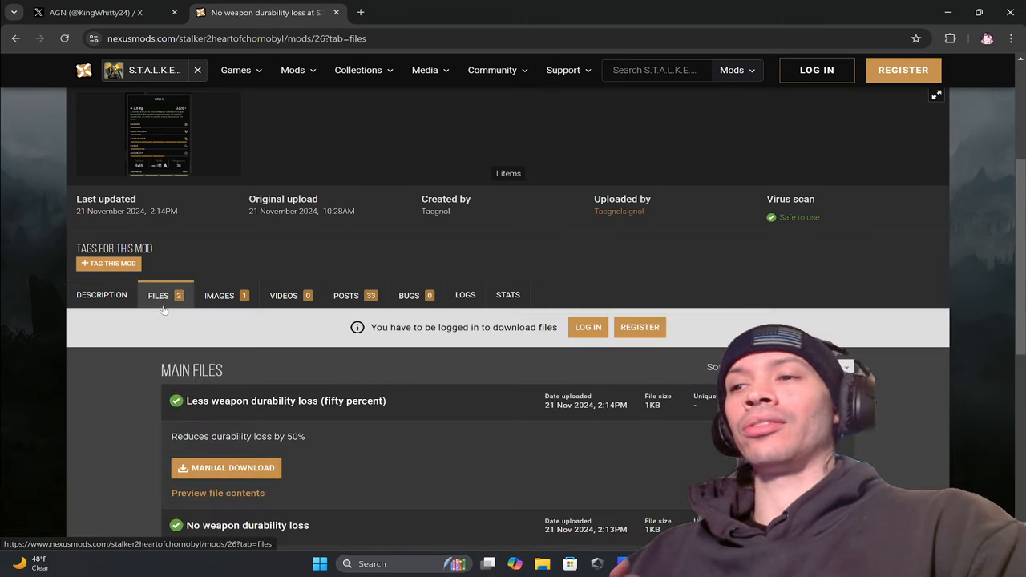
pyautogui.scroll(-3)
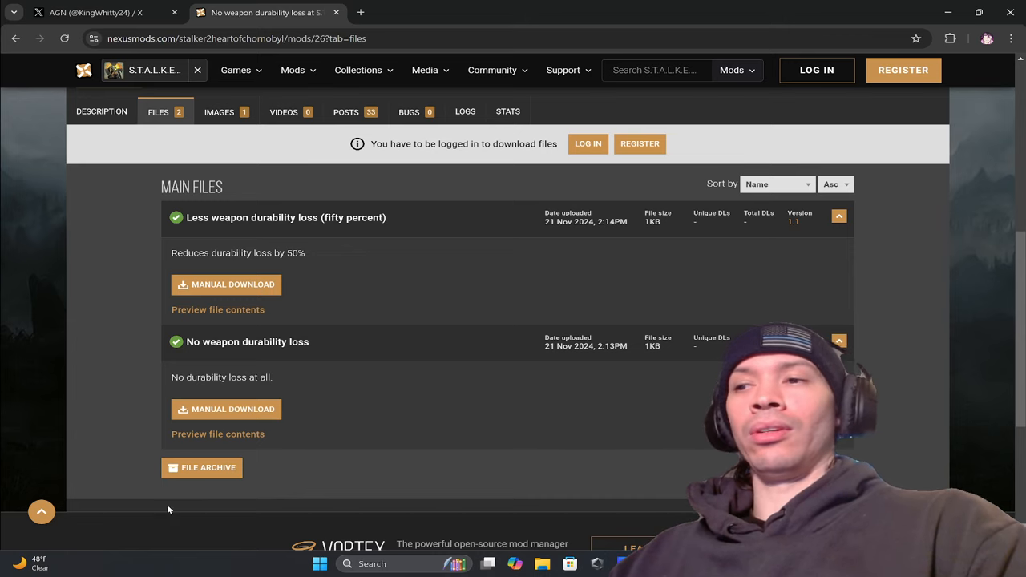
pyautogui.moveTo(128, 360)
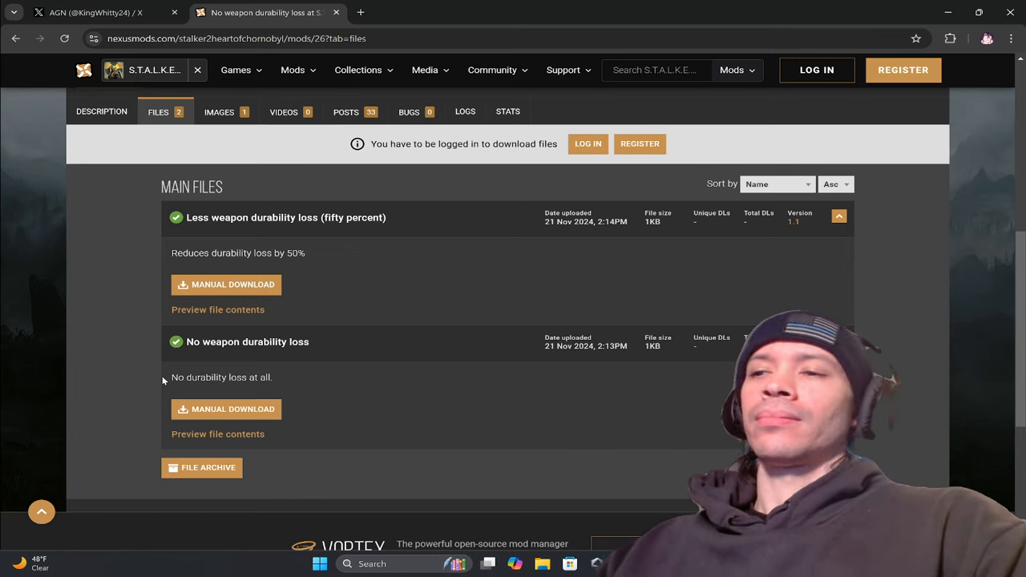
pyautogui.scroll(3)
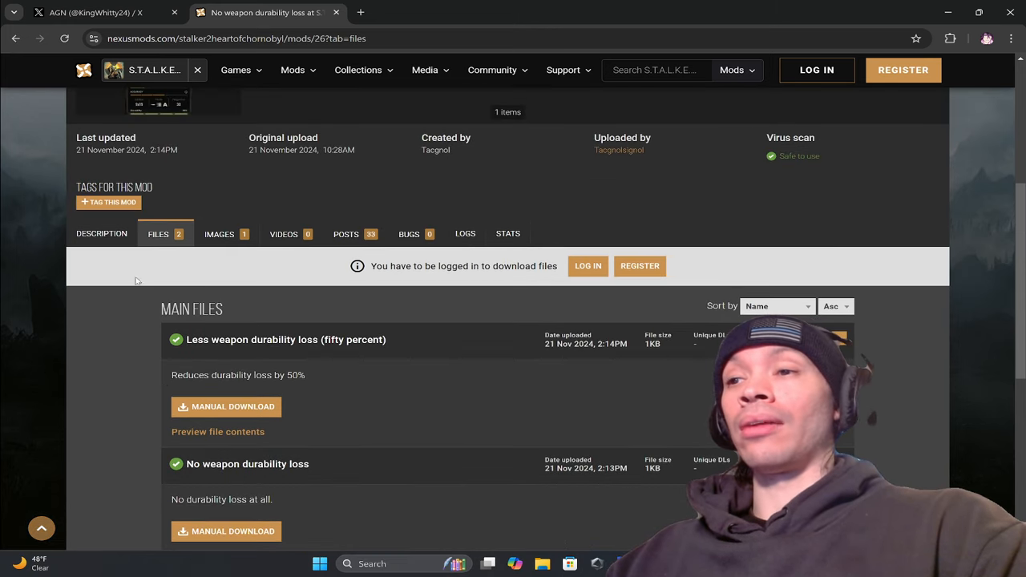
pyautogui.moveTo(355, 234)
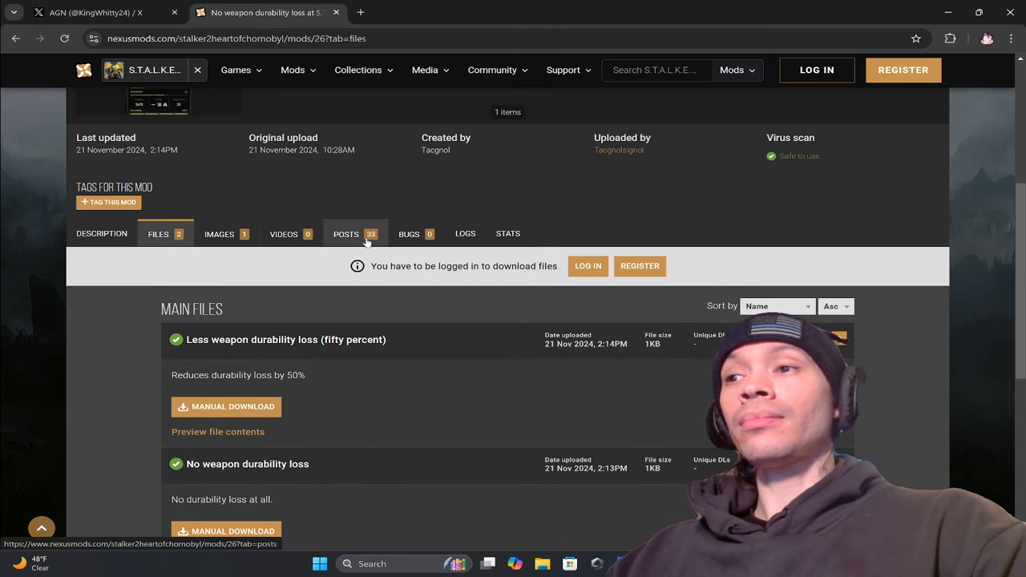
# Read through the comments posted about the mod.
pyautogui.click(347, 234)
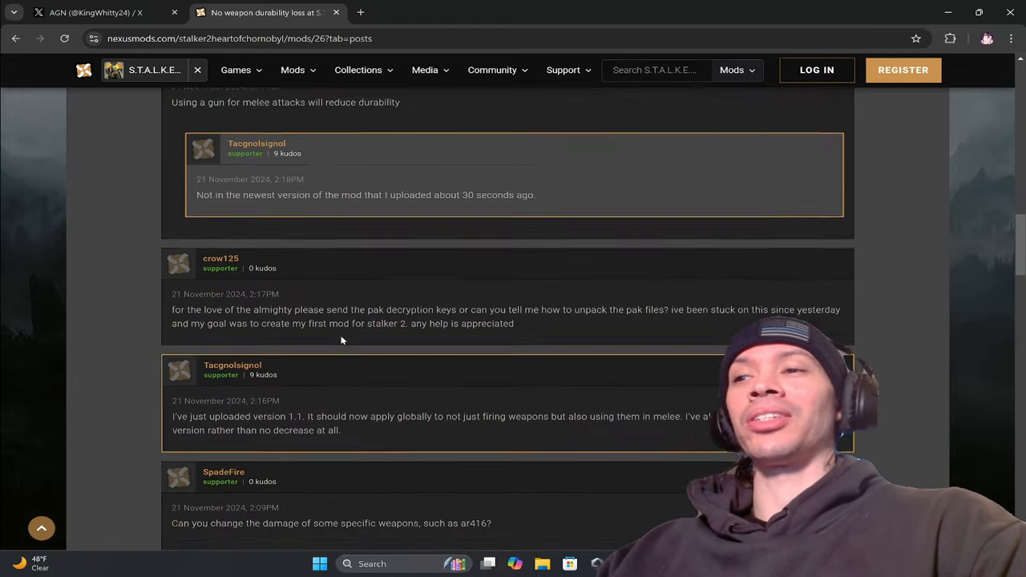
pyautogui.scroll(-3)
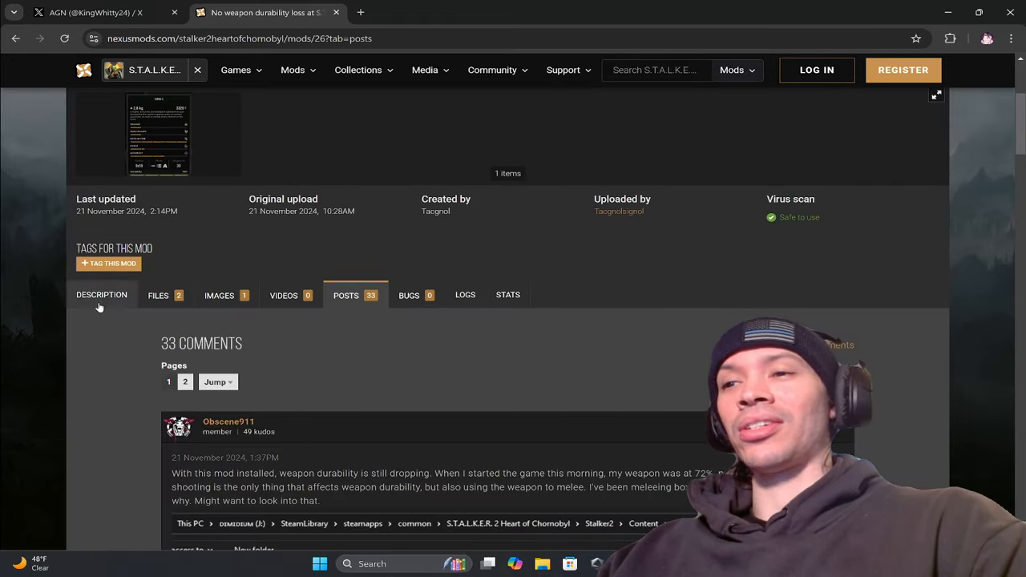
# Read the mod's install description and return the page to the top.
pyautogui.click(101, 295)
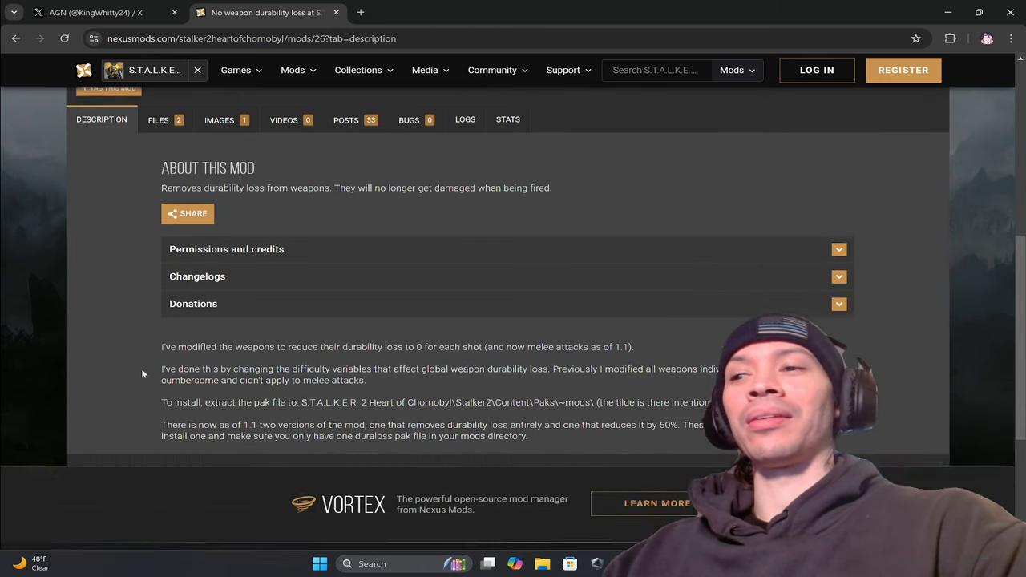
pyautogui.scroll(-3)
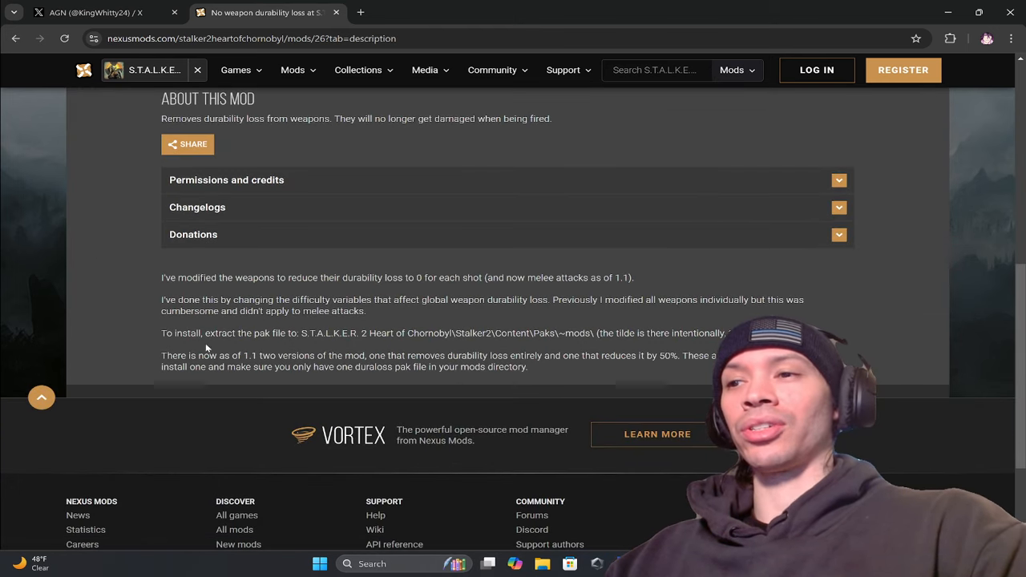
pyautogui.moveTo(375, 352)
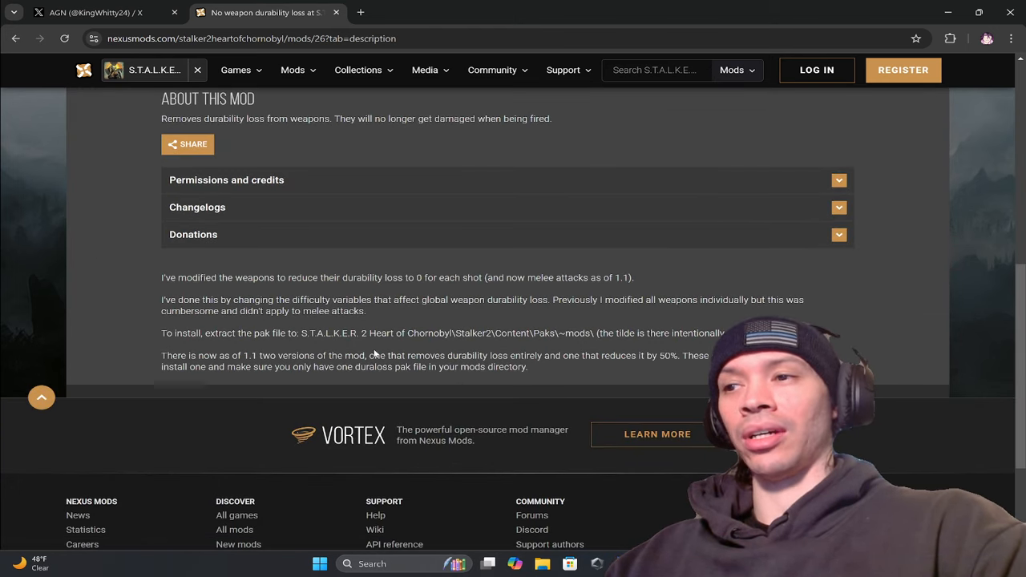
pyautogui.moveTo(449, 351)
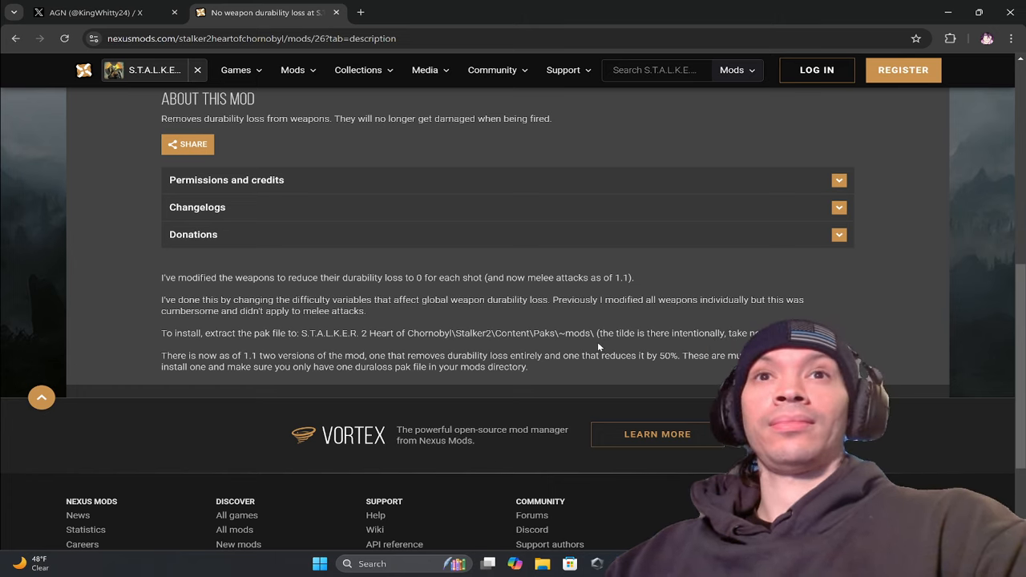
pyautogui.scroll(3)
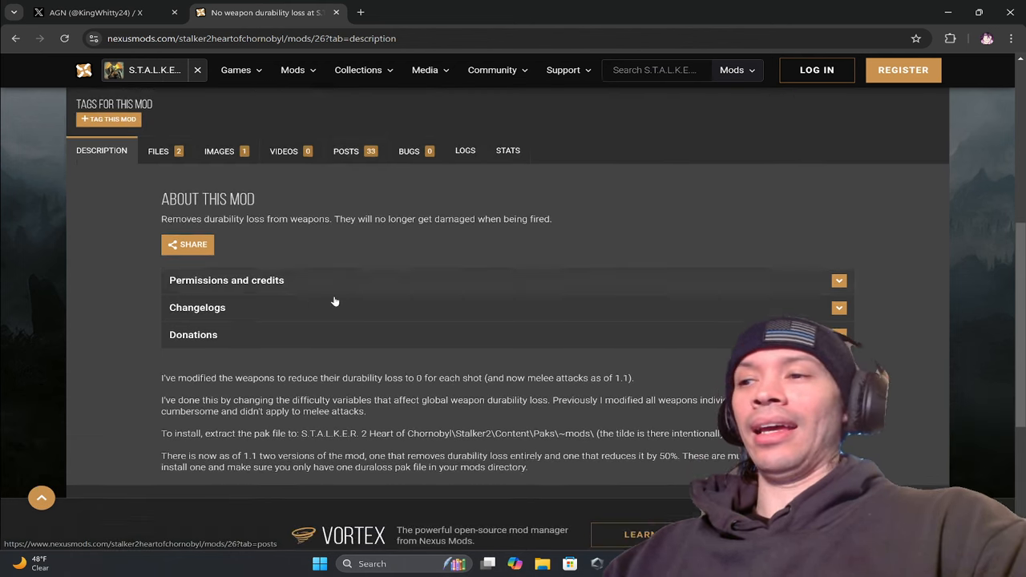
pyautogui.scroll(3)
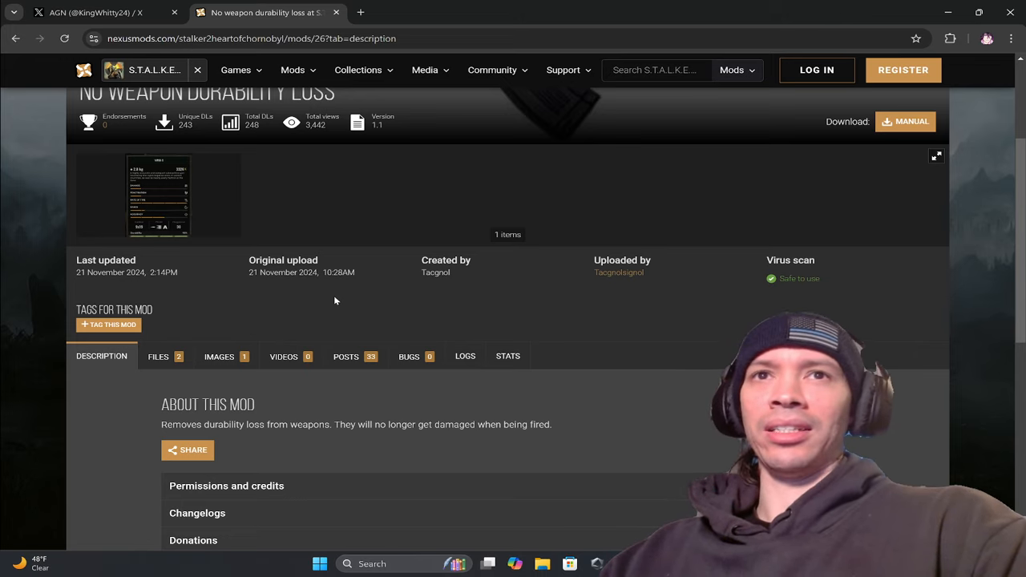
pyautogui.scroll(-3)
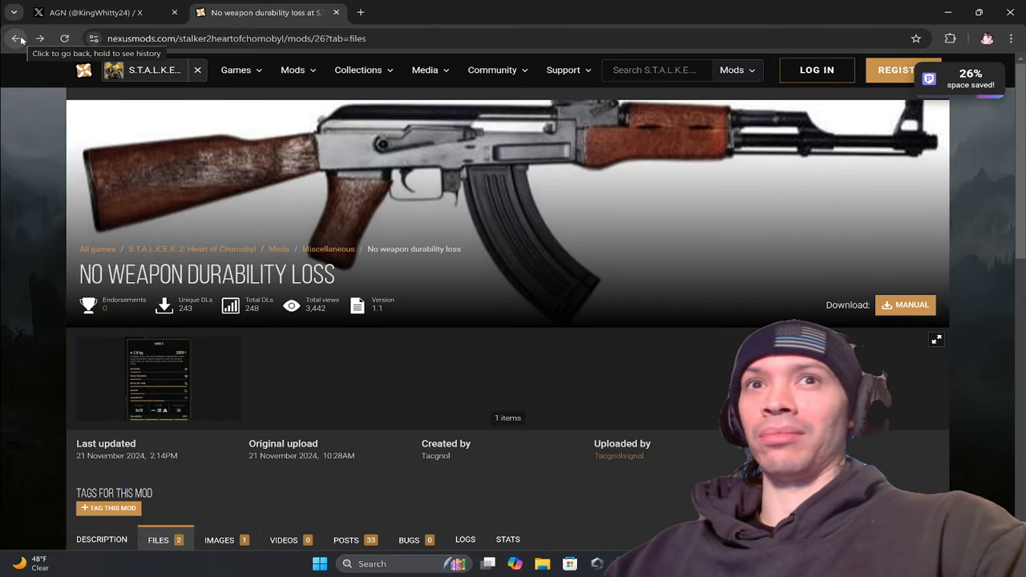
# Scroll the S.T.A.L.K.E.R. 2 new-today mods list down to the CE Scrip Unlimited Carry Weight tile.
pyautogui.scroll(-3)
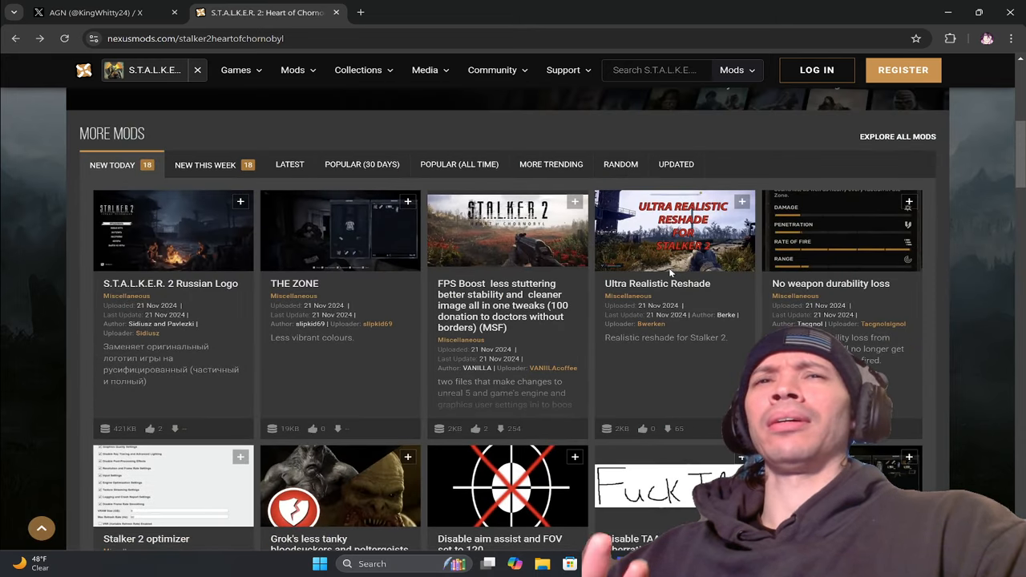
pyautogui.moveTo(658, 282)
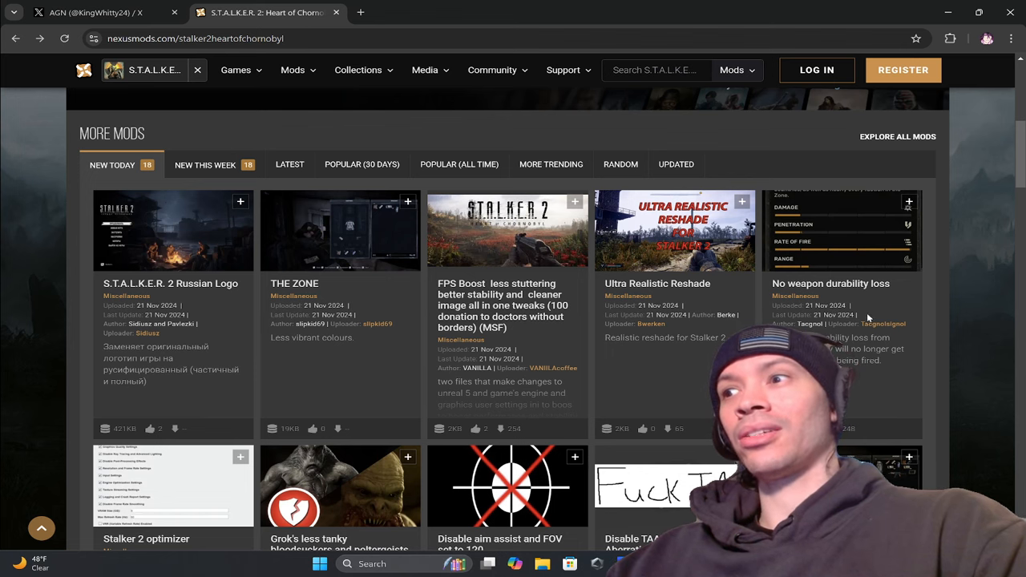
pyautogui.scroll(-3)
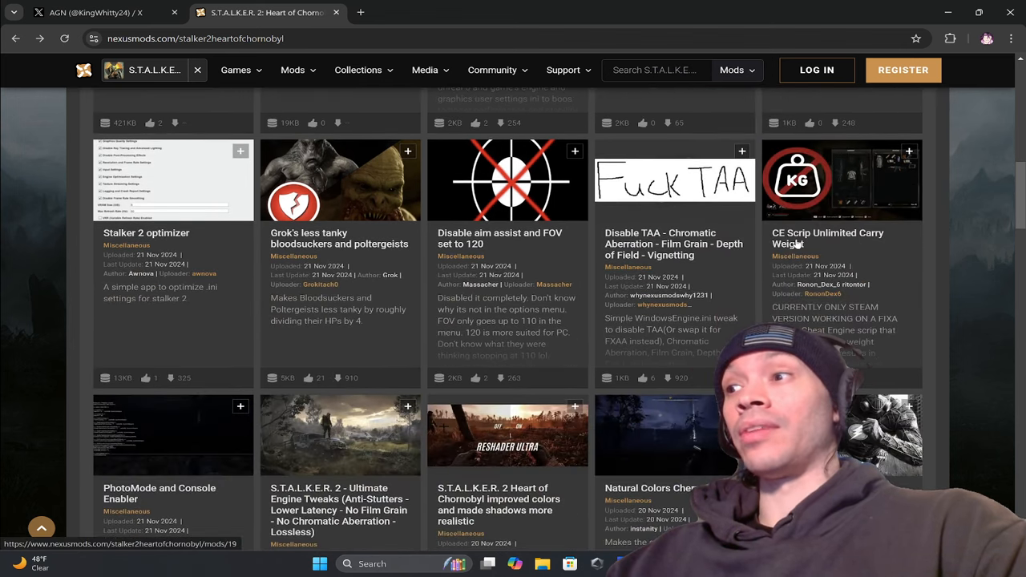
# Go to the CE Scrip Unlimited Carry Weight mod page and read its description and how-to-use steps.
pyautogui.click(827, 237)
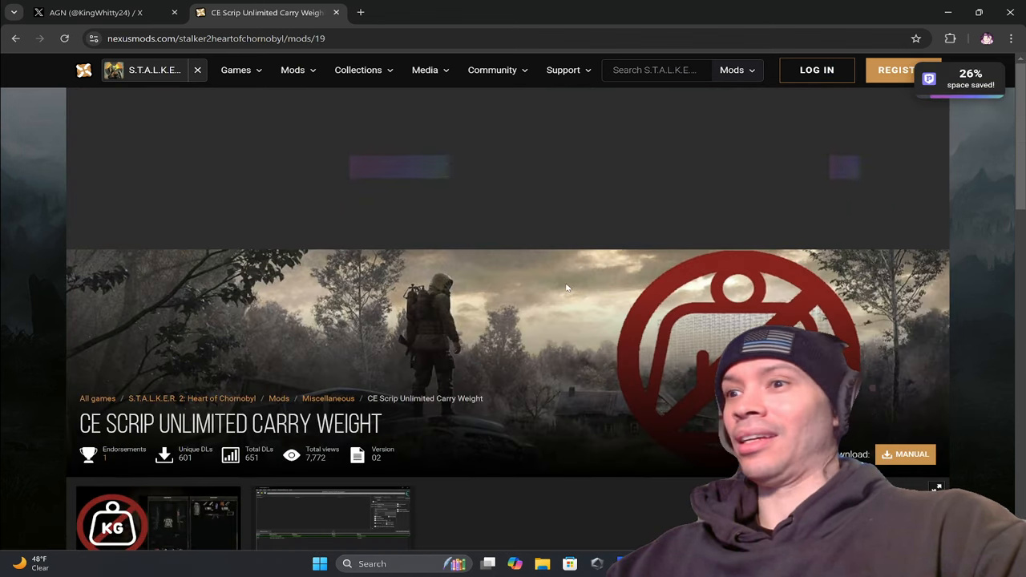
pyautogui.scroll(-3)
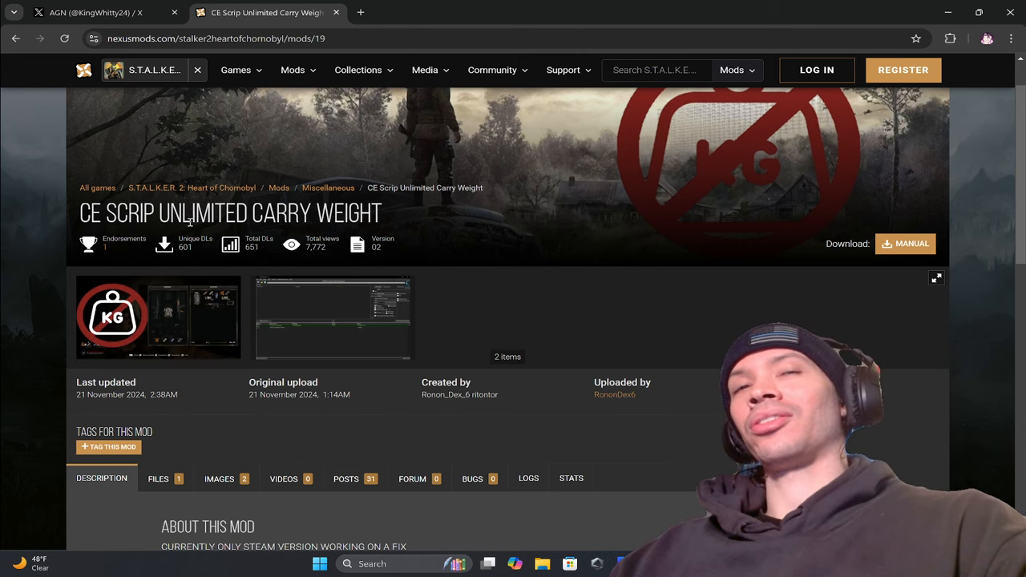
pyautogui.scroll(-3)
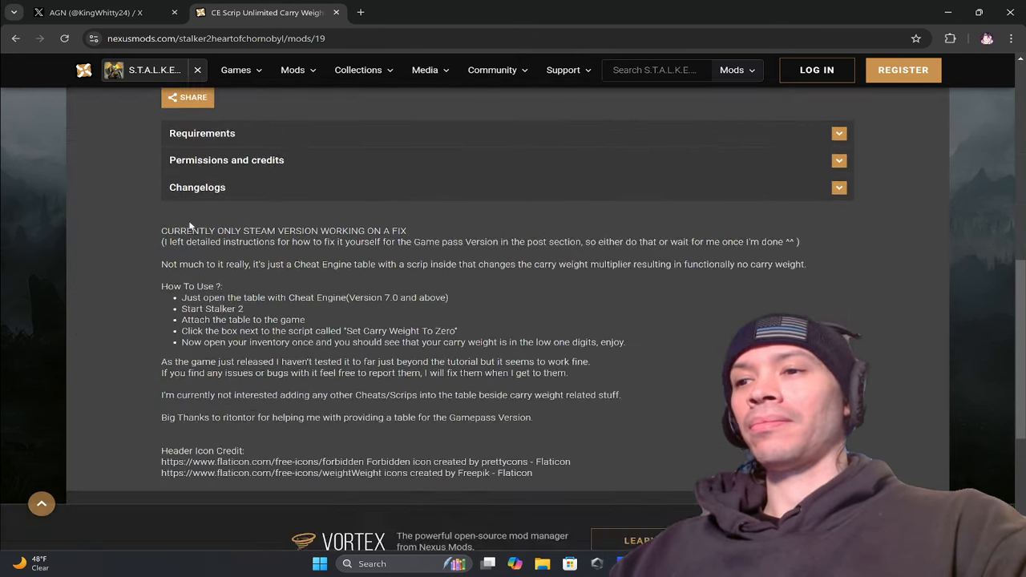
pyautogui.scroll(3)
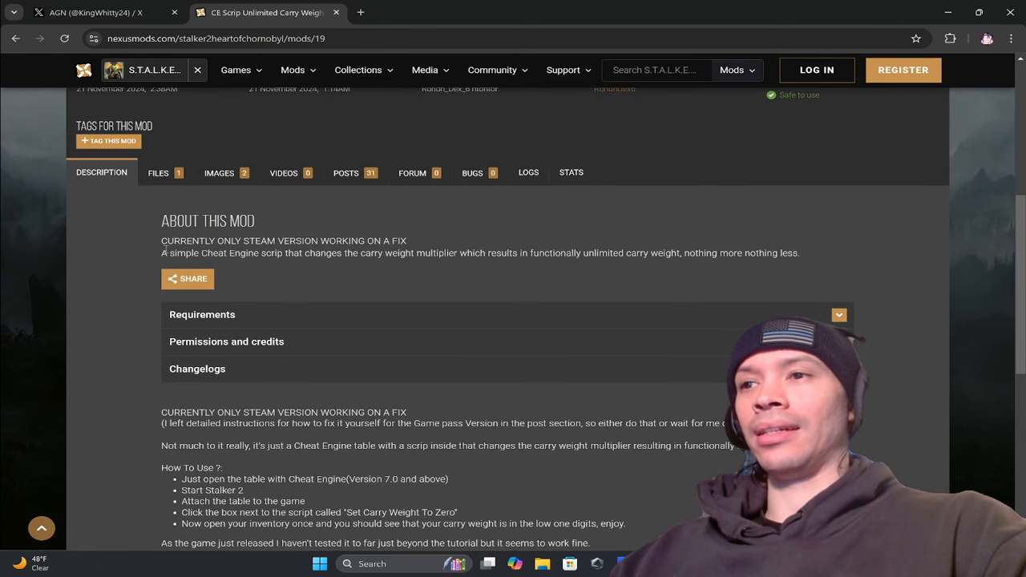
# View the mod's Files list with the version 02 main file and the Steam-only older file.
pyautogui.click(157, 173)
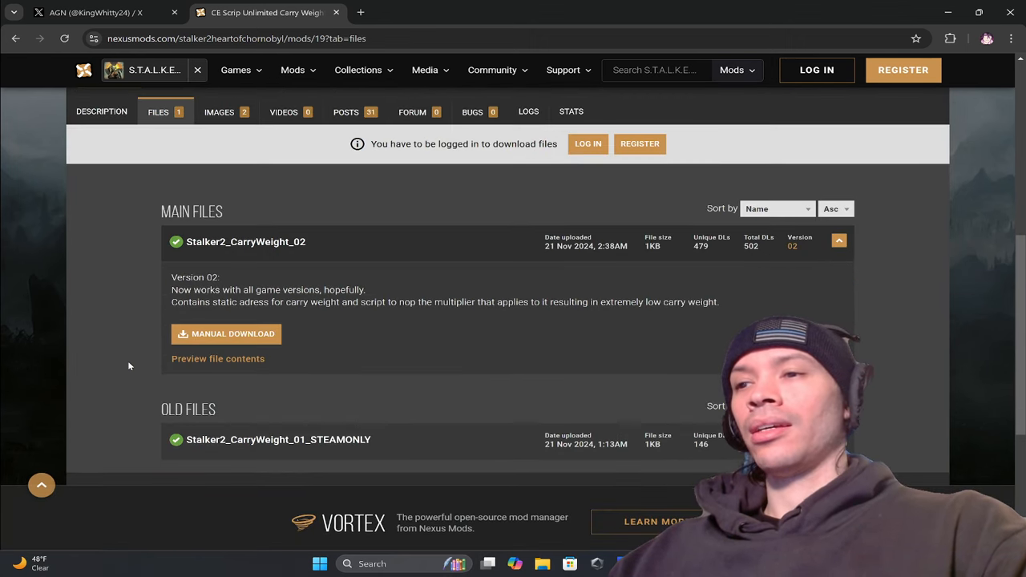
pyautogui.moveTo(305, 312)
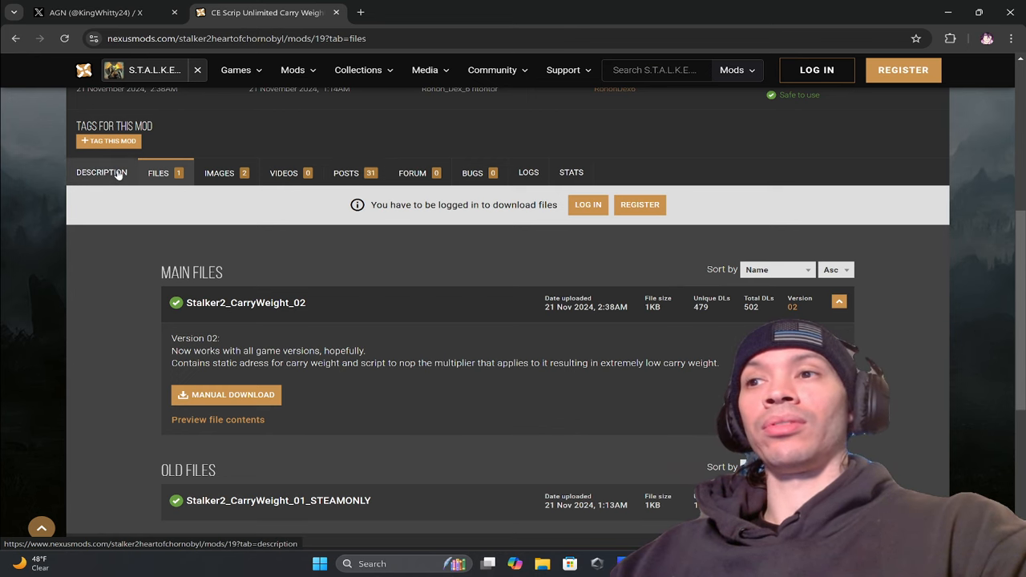
# Reread the carry weight mod's description through the how-to-use steps, then view its author images.
pyautogui.click(103, 173)
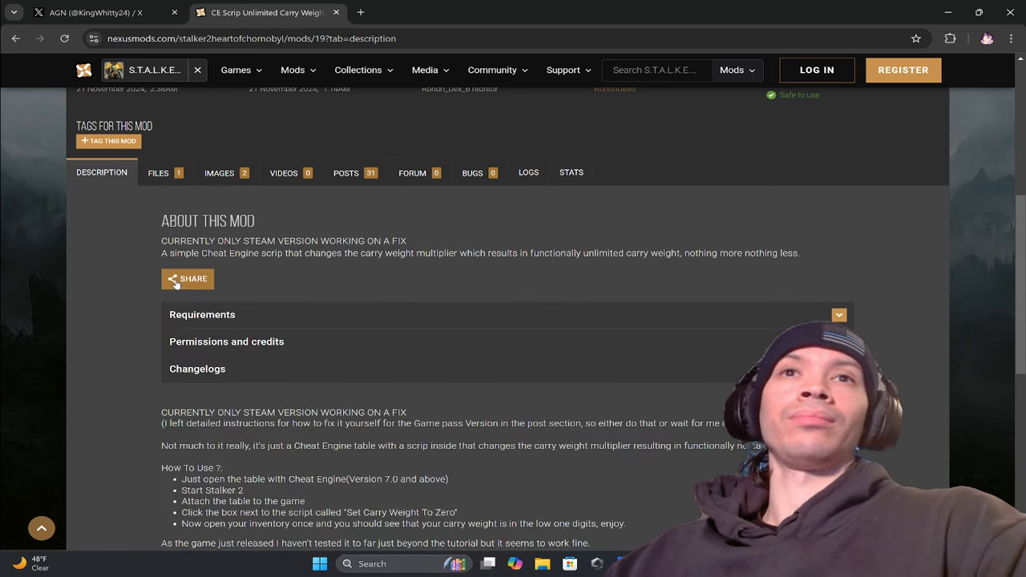
pyautogui.moveTo(103, 327)
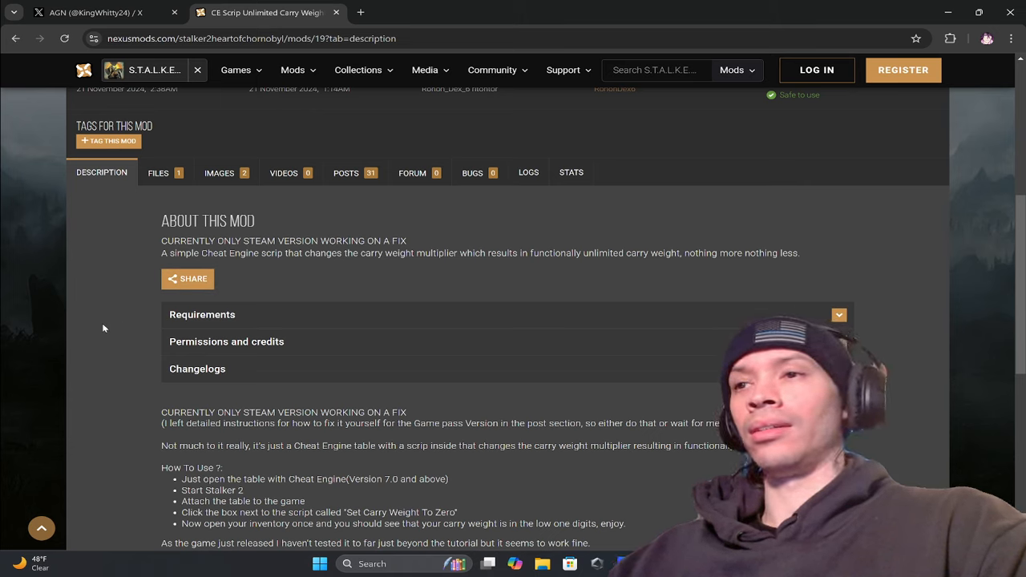
pyautogui.scroll(-3)
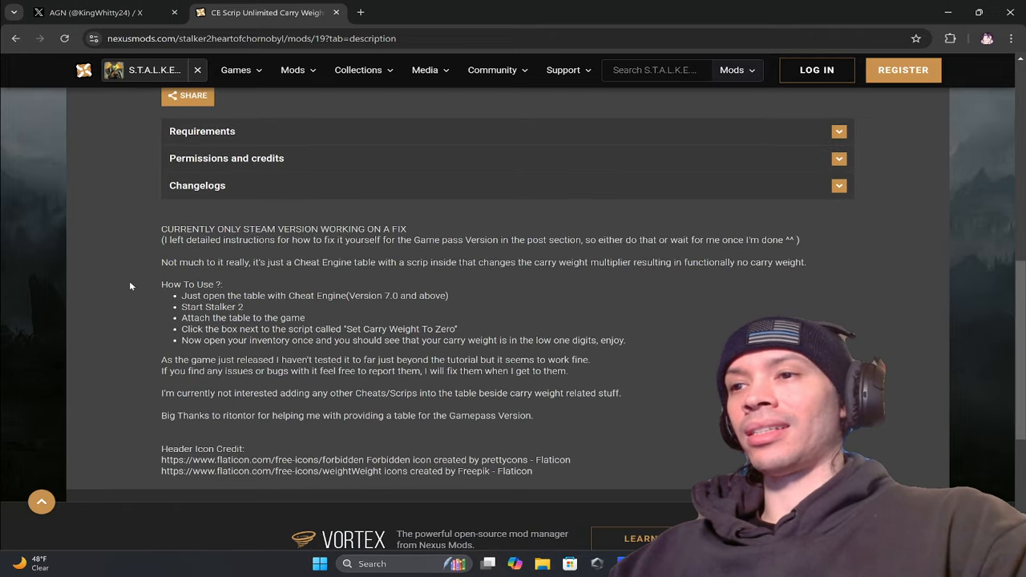
pyautogui.moveTo(160, 284); pyautogui.dragTo(533, 340)
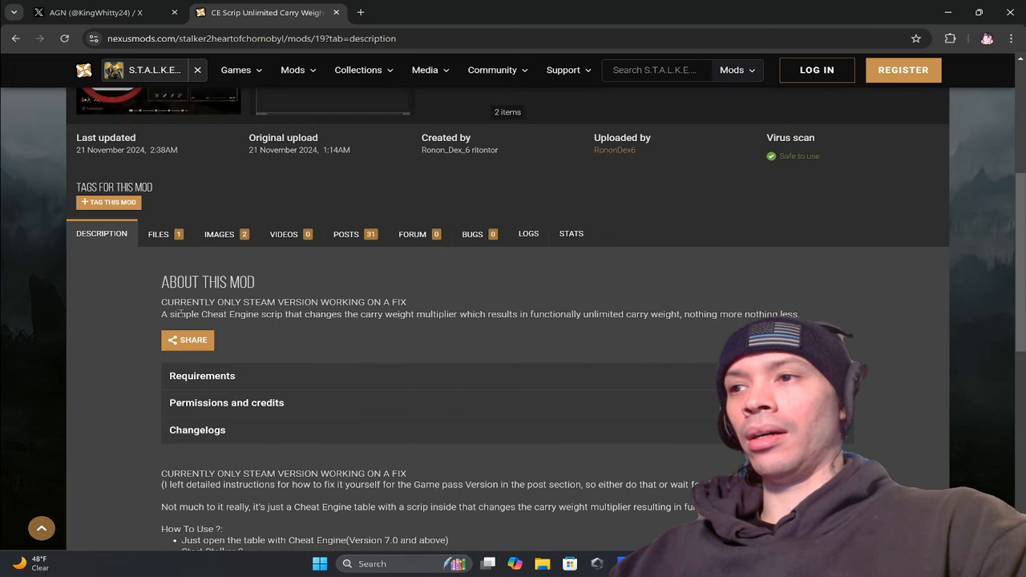
pyautogui.click(218, 234)
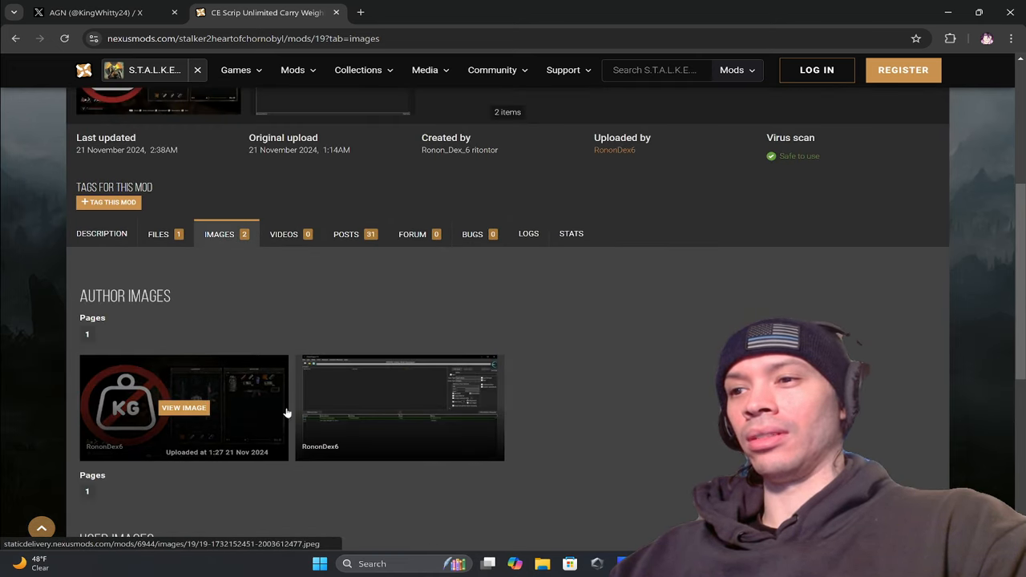
# Check the mod's files and posted comments, then go back to the S.T.A.L.K.E.R. 2 game page.
pyautogui.click(183, 407)
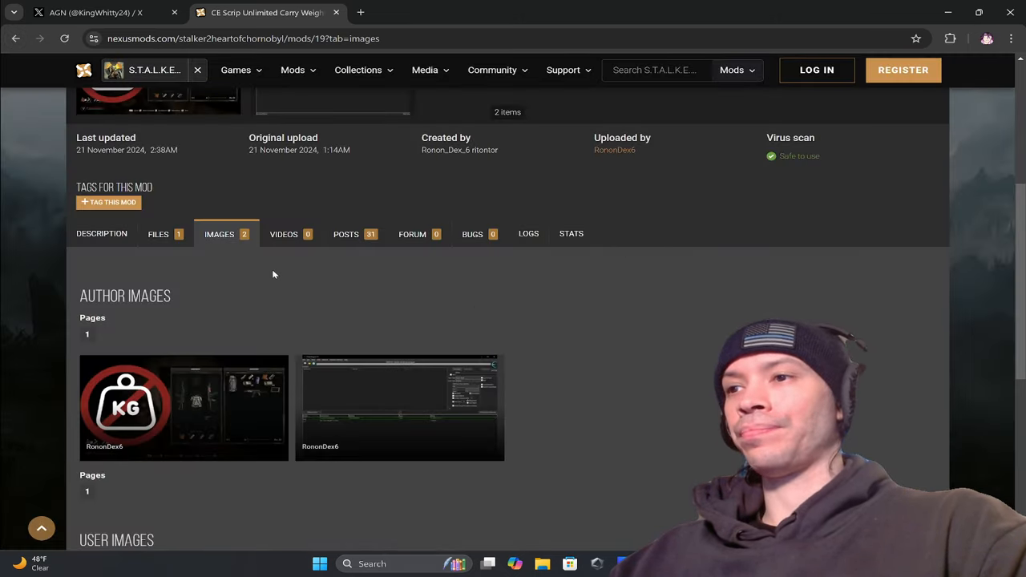
pyautogui.click(157, 234)
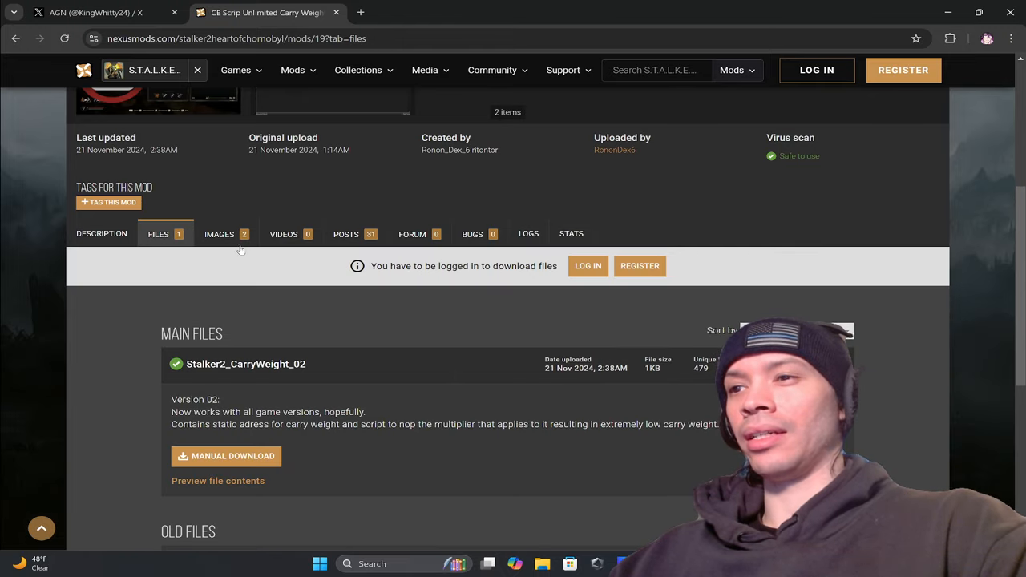
pyautogui.click(346, 234)
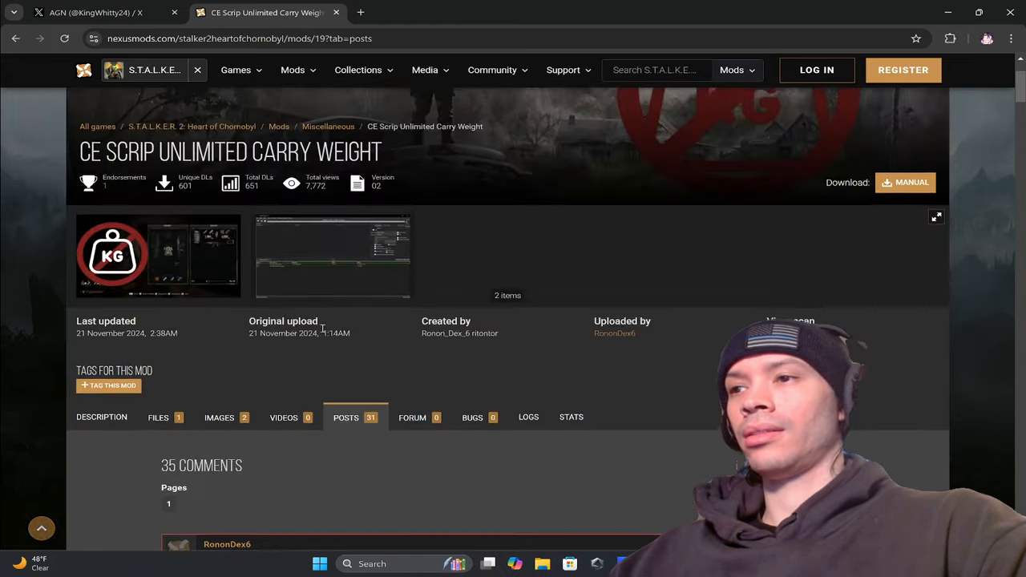
pyautogui.scroll(-3)
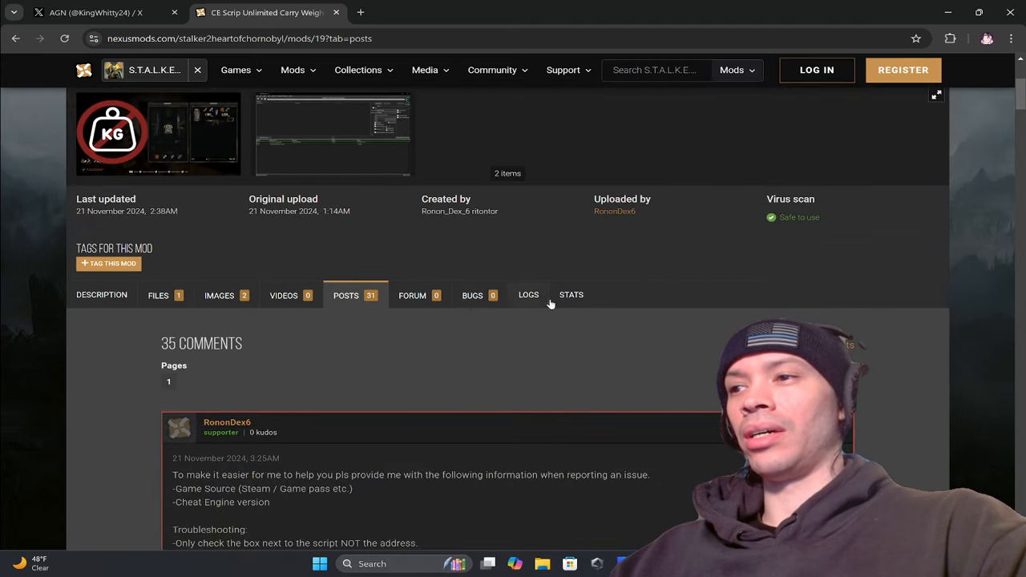
pyautogui.click(101, 295)
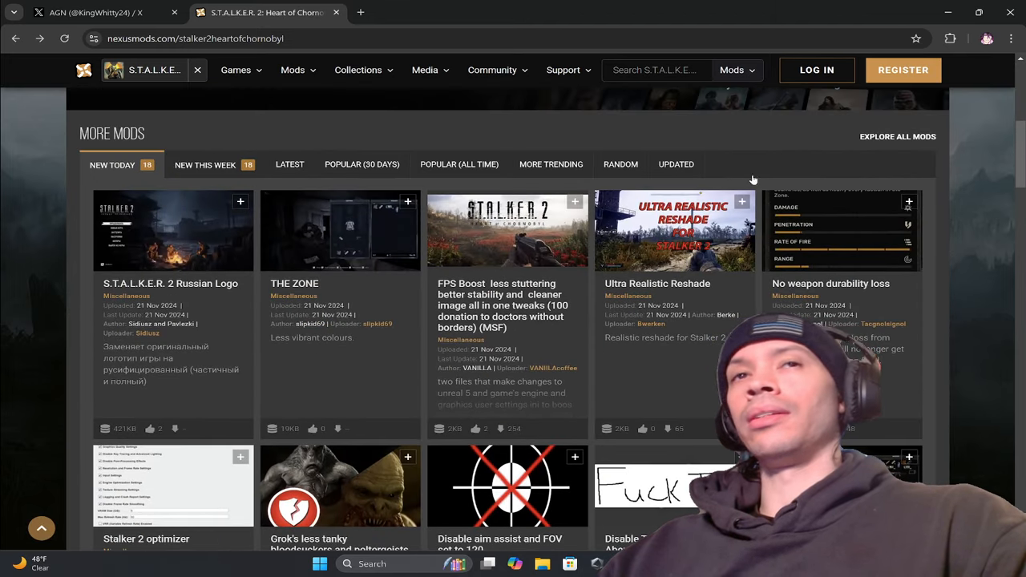
pyautogui.scroll(-3)
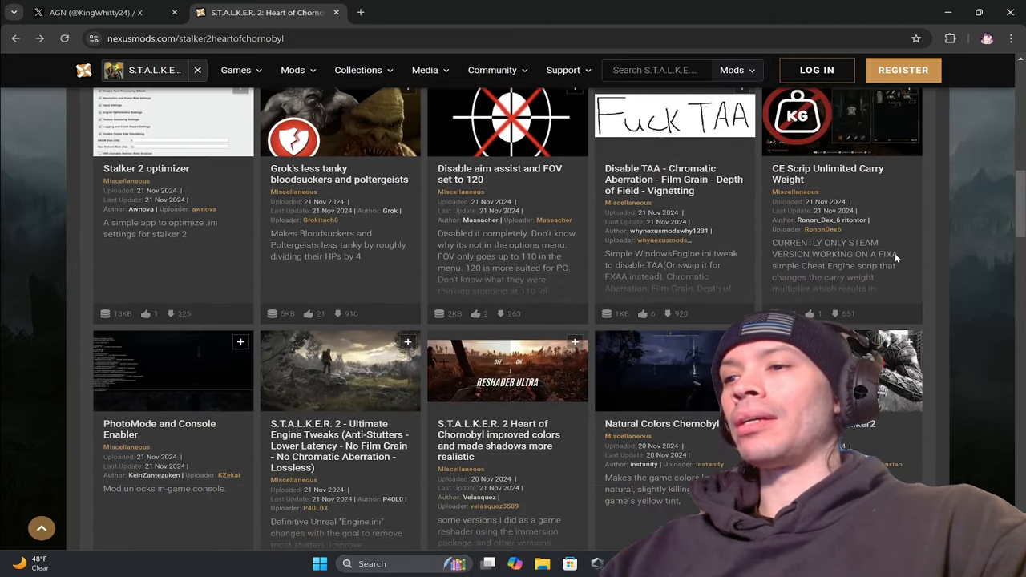
pyautogui.scroll(-3)
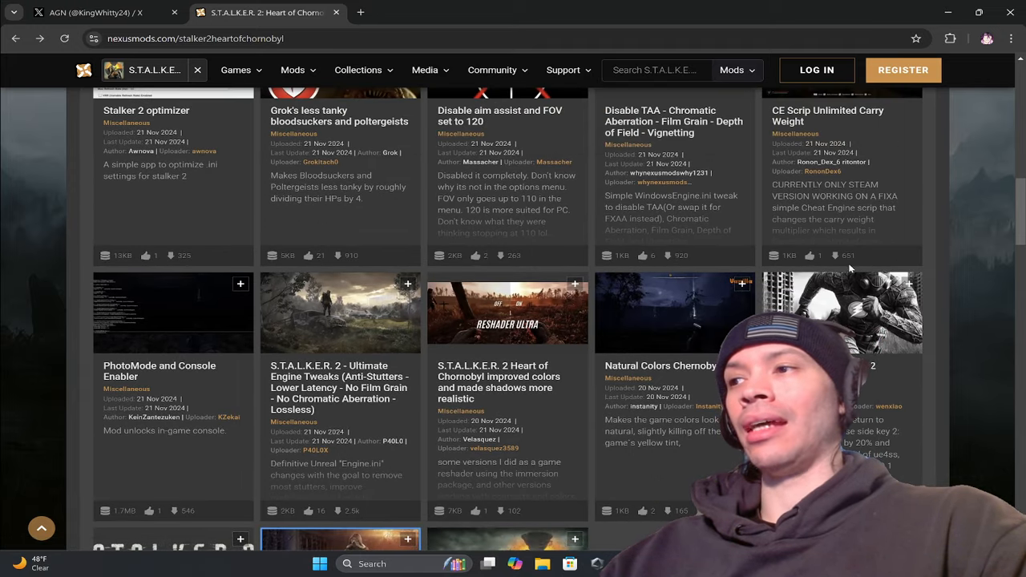
pyautogui.scroll(-3)
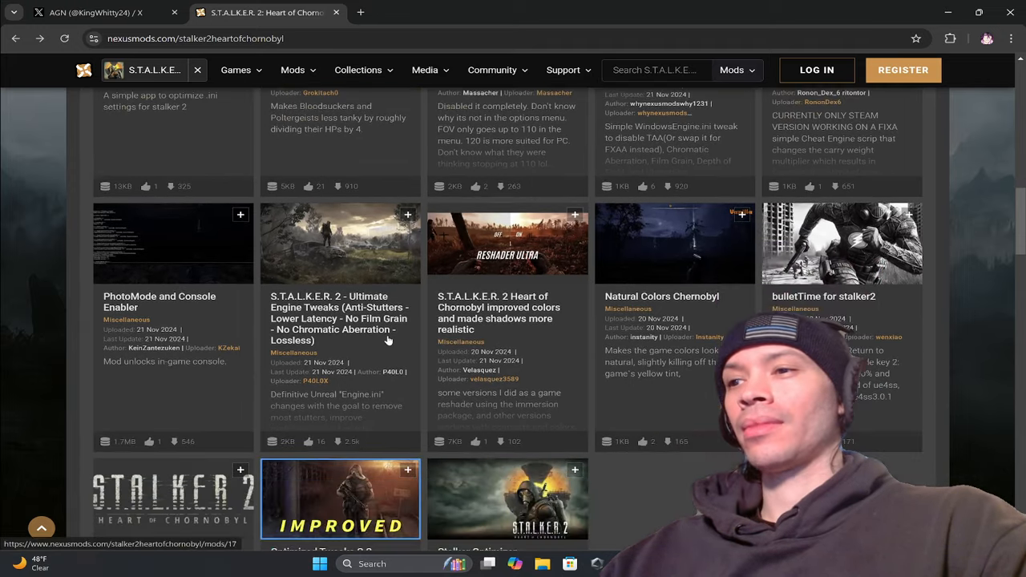
pyautogui.scroll(-3)
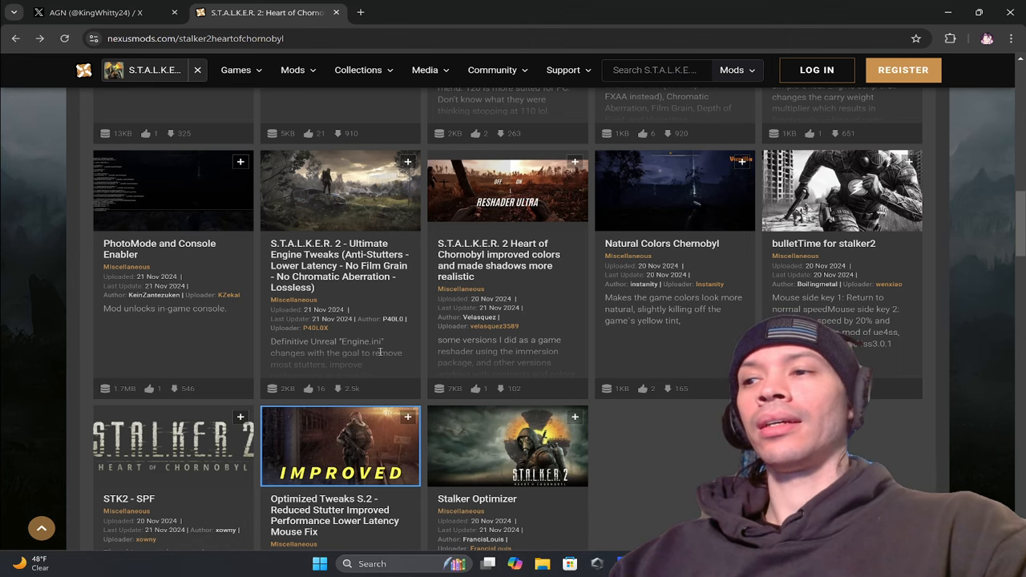
pyautogui.scroll(-3)
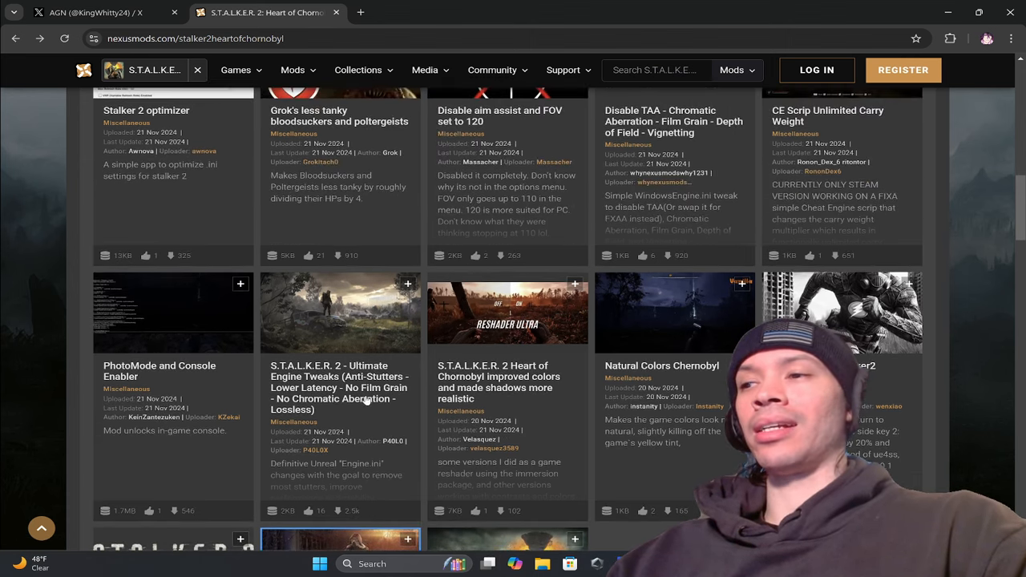
pyautogui.scroll(-3)
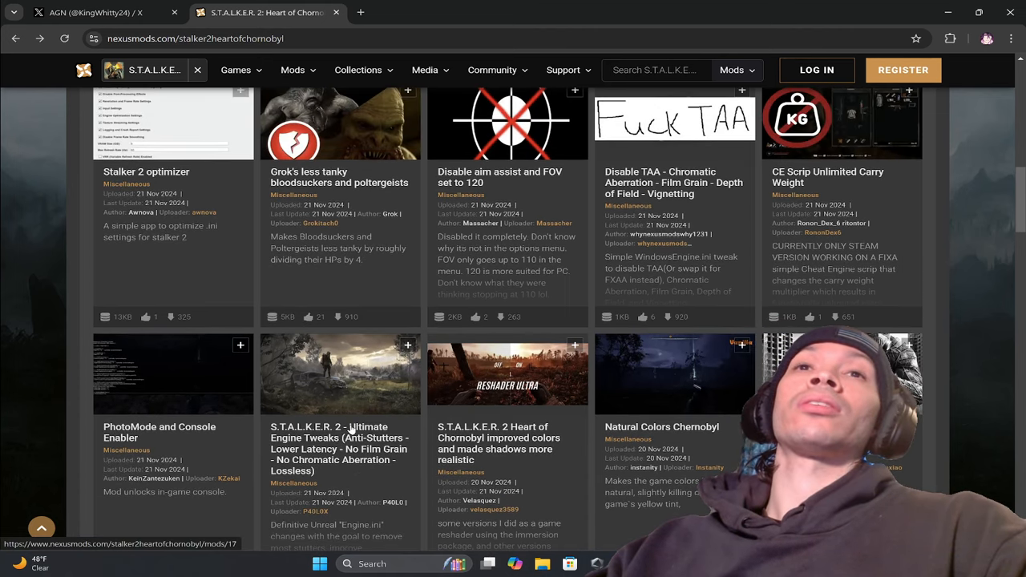
pyautogui.scroll(3)
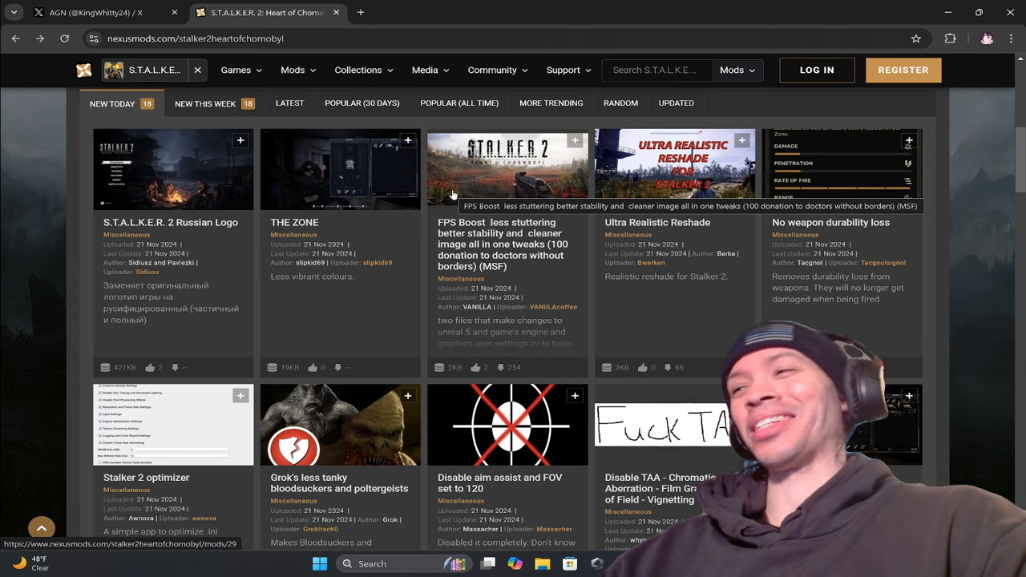
# Browse the Steam library game's local files so its install folder opens in File Explorer.
pyautogui.scroll(-3)
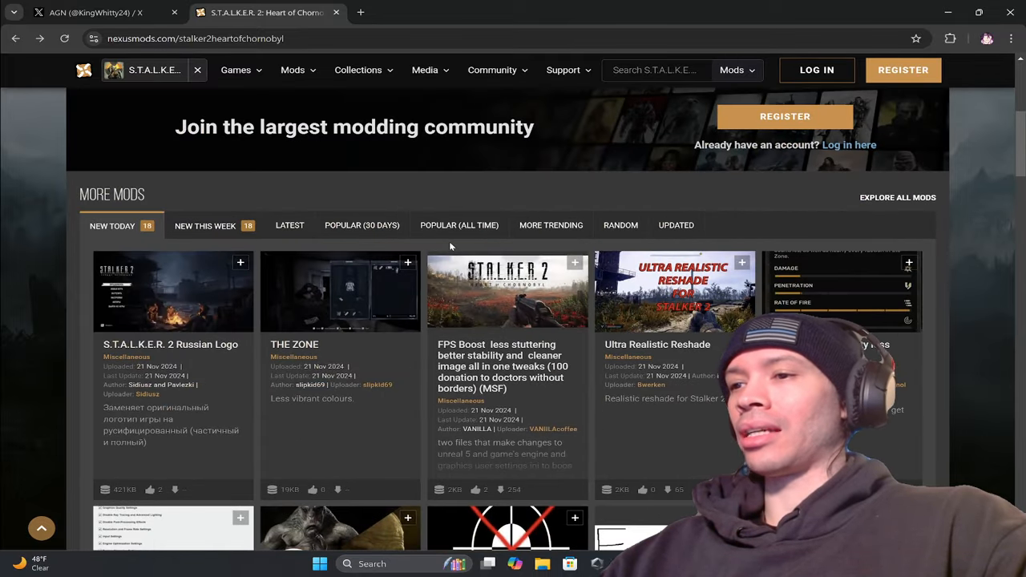
pyautogui.scroll(-3)
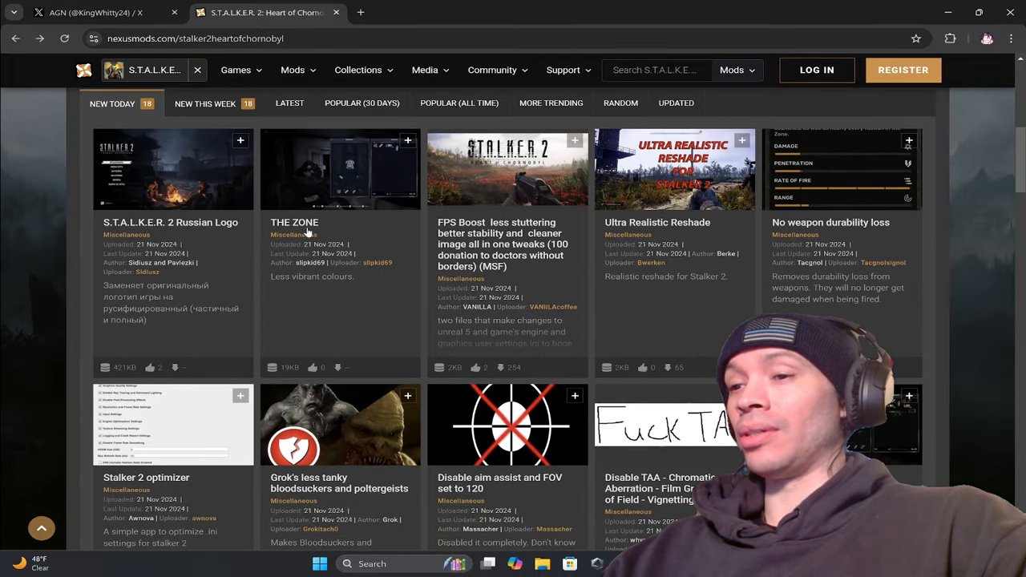
pyautogui.scroll(-3)
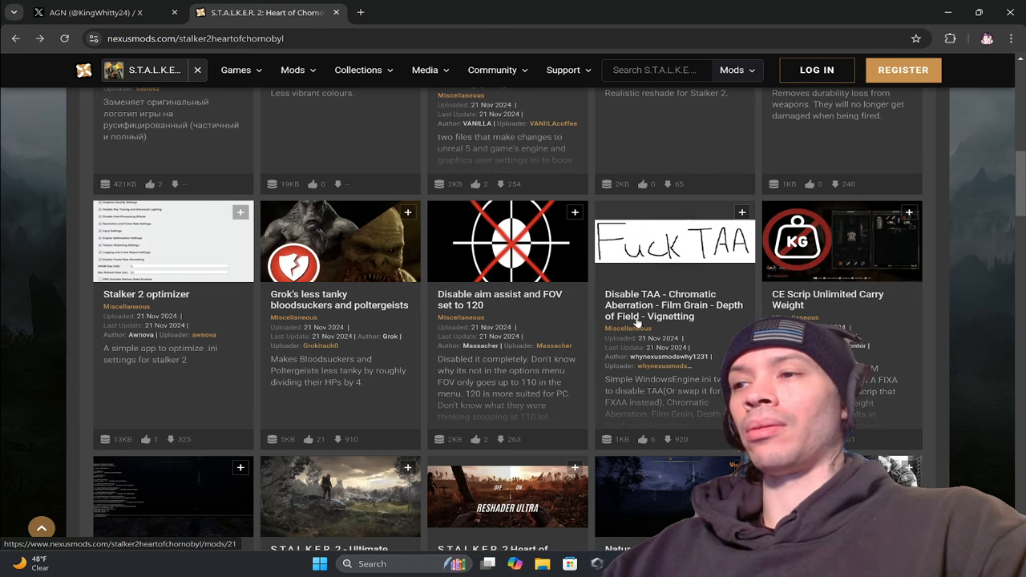
pyautogui.scroll(-3)
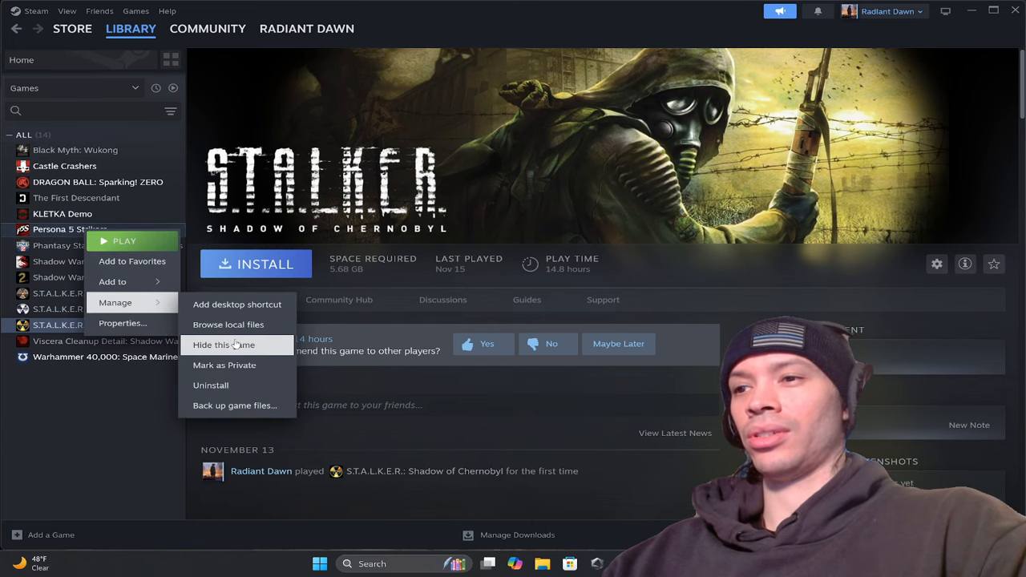
pyautogui.click(227, 324)
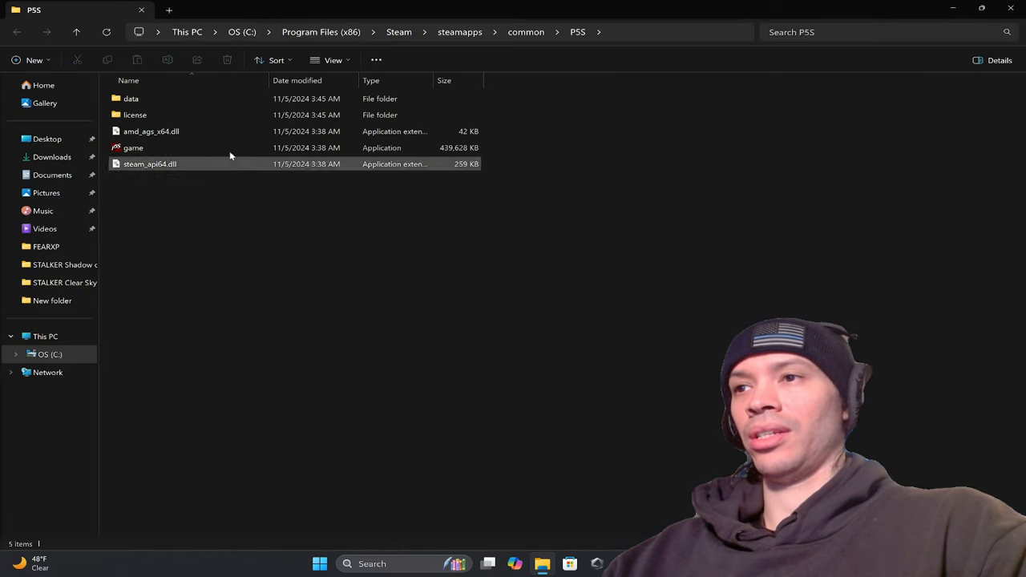